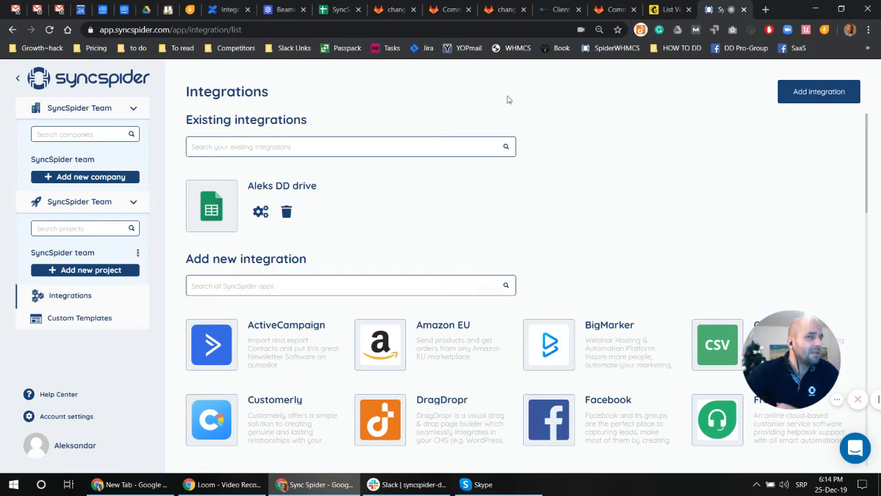
{"action": "mouse_move", "coordinate": [76, 163]}
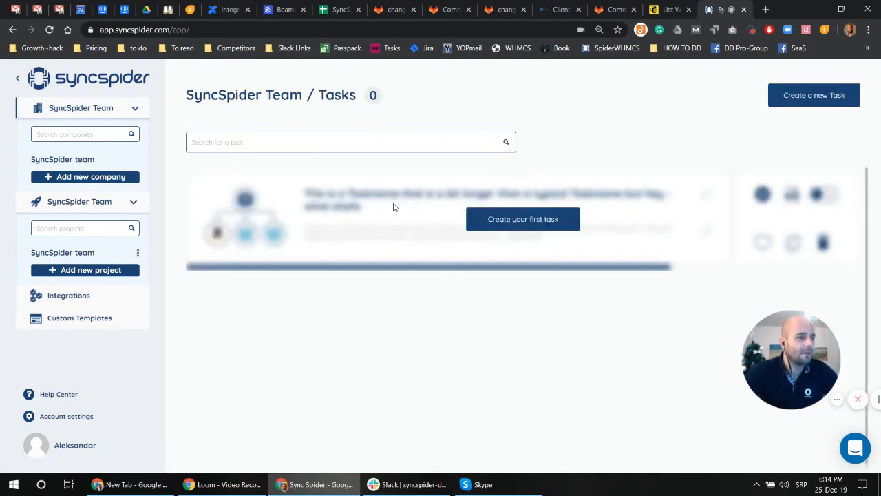
Start a new task and search the source integrations for 'we' to find WebHooks
{"action": "left_click", "coordinate": [523, 219]}
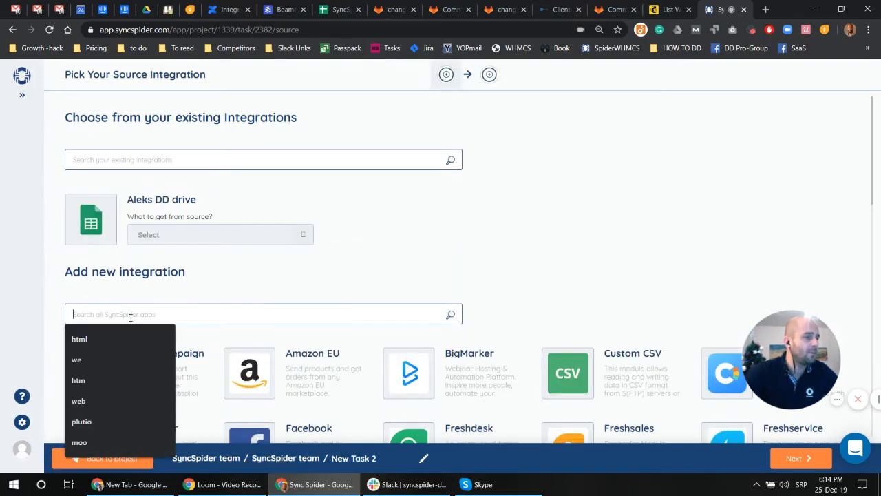
{"action": "type", "text": "we"}
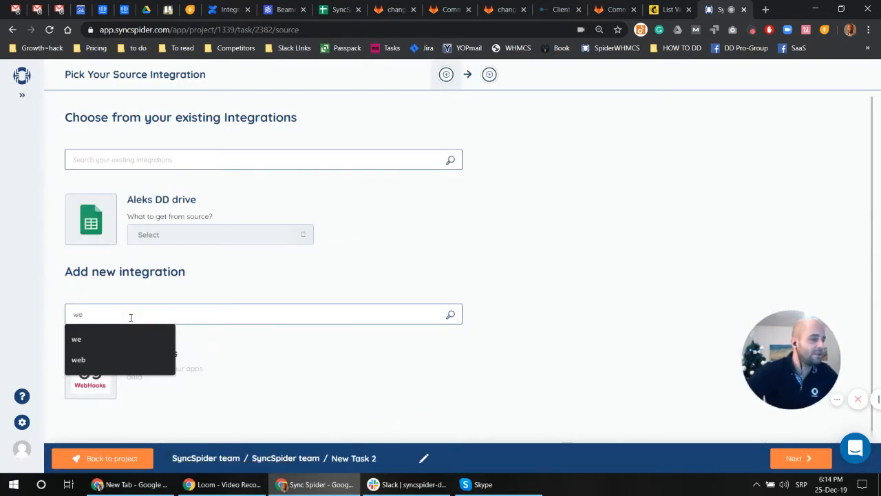
Create a WebHooks source integration named MailChimp with the Mailchimp website URL and finish it
{"action": "left_click", "coordinate": [91, 371]}
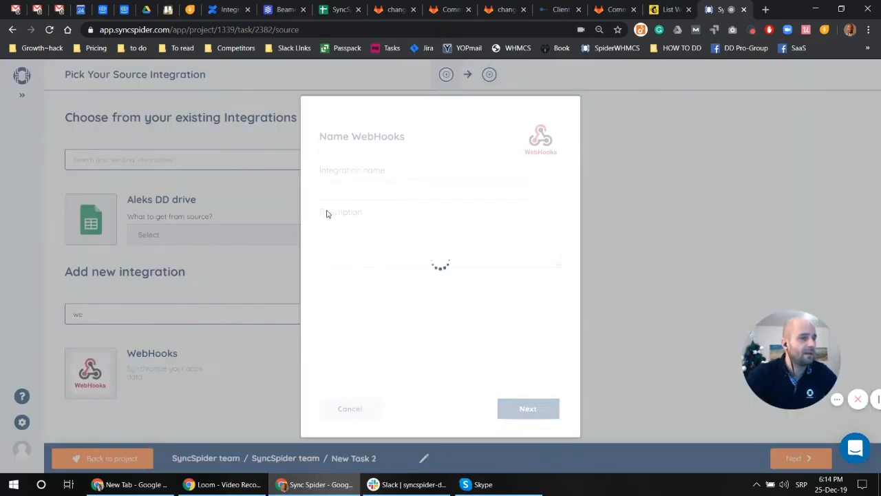
{"action": "type", "text": "Mo"}
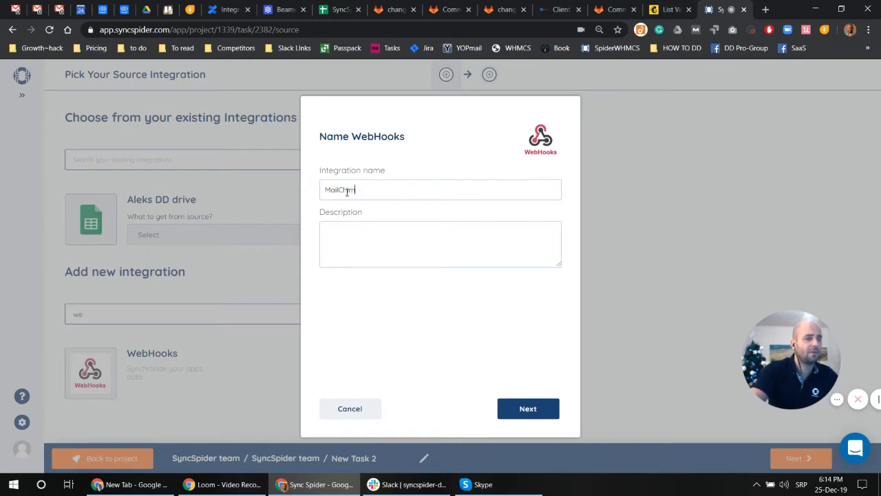
{"action": "left_click", "coordinate": [529, 408]}
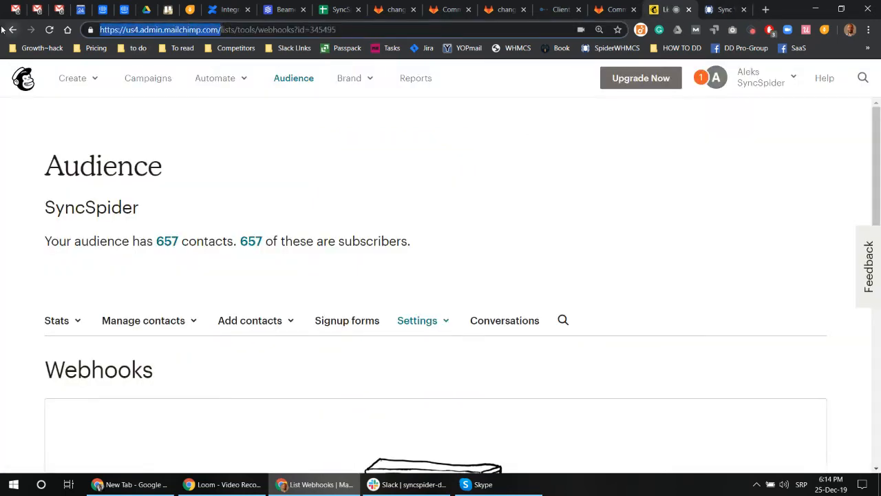
{"action": "left_click", "coordinate": [725, 9]}
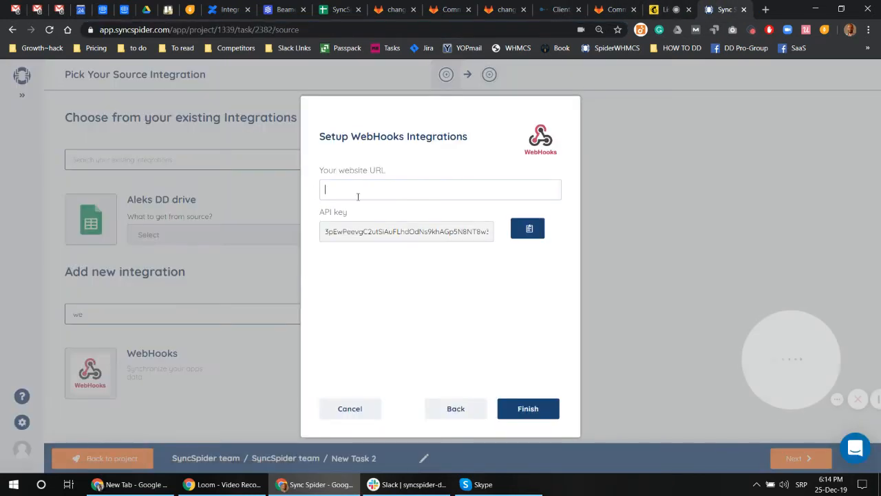
{"action": "left_click", "coordinate": [528, 408]}
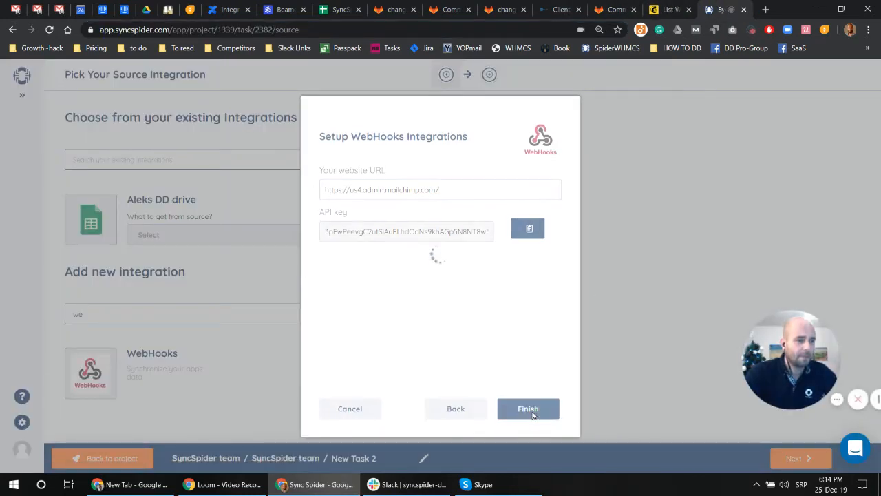
{"action": "left_click", "coordinate": [529, 408]}
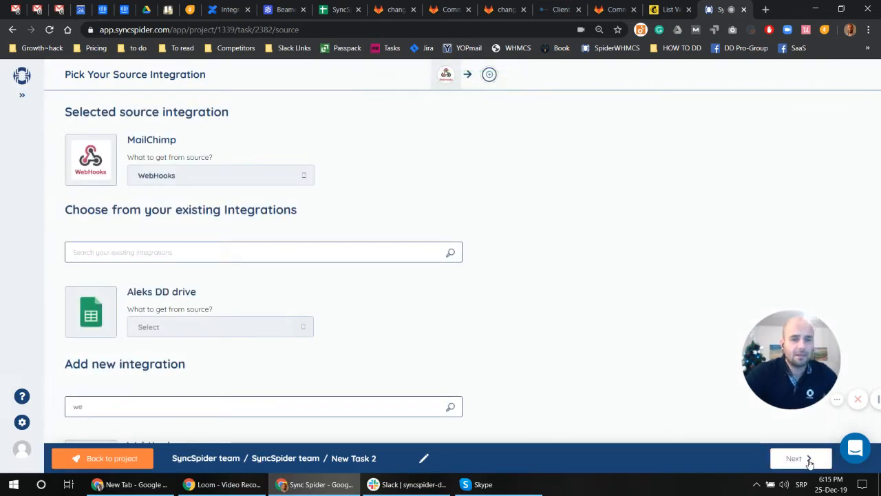
Keep the existing Google Sheets drive integration as the spreadsheet target and continue
{"action": "left_click", "coordinate": [793, 457]}
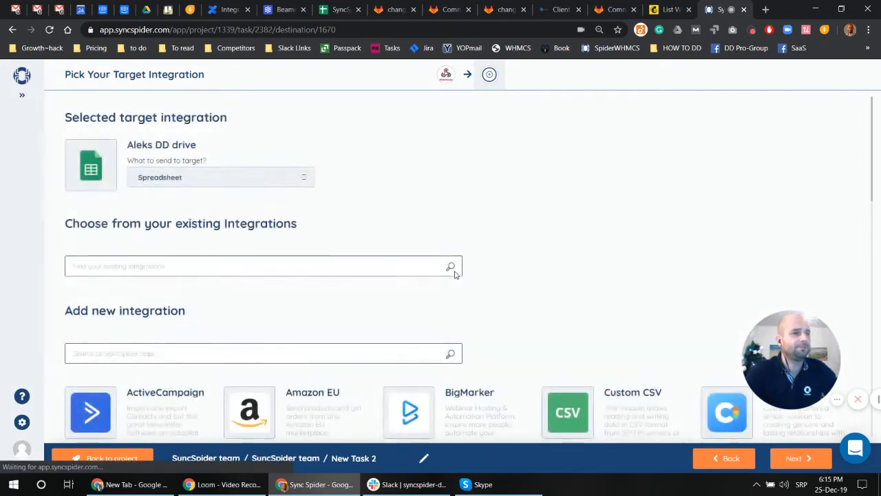
{"action": "left_click", "coordinate": [799, 457]}
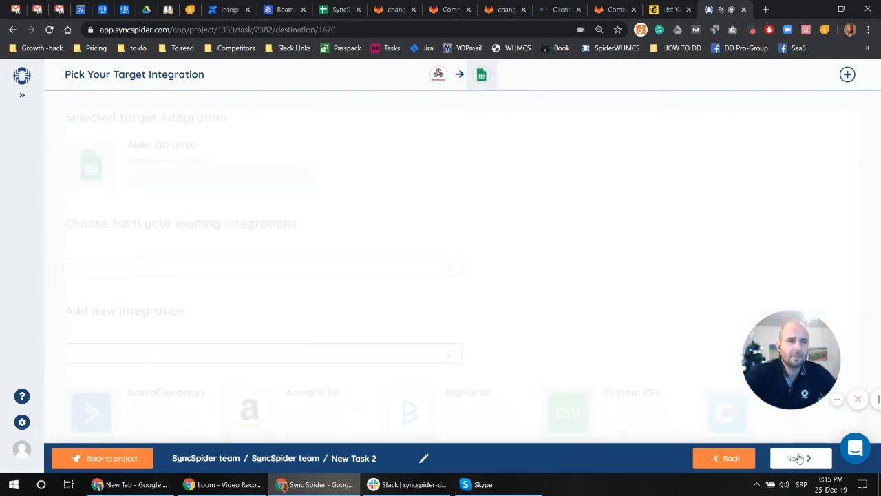
{"action": "left_click", "coordinate": [802, 457]}
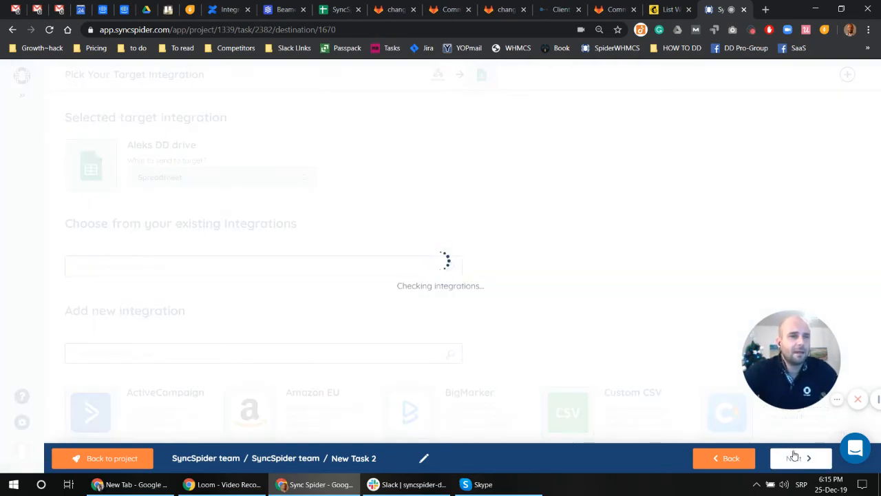
Reach Configure Source for MailChimp and copy its Configuration WebHook URL
{"action": "left_click", "coordinate": [800, 457]}
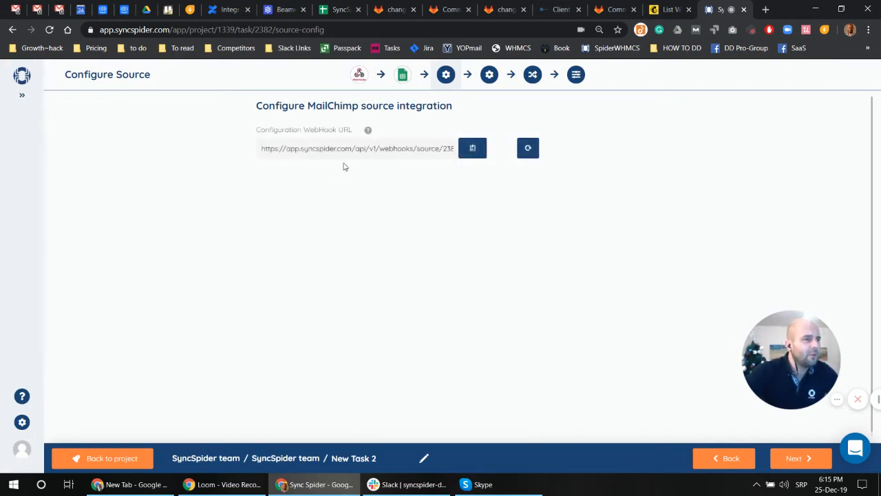
{"action": "mouse_move", "coordinate": [356, 137]}
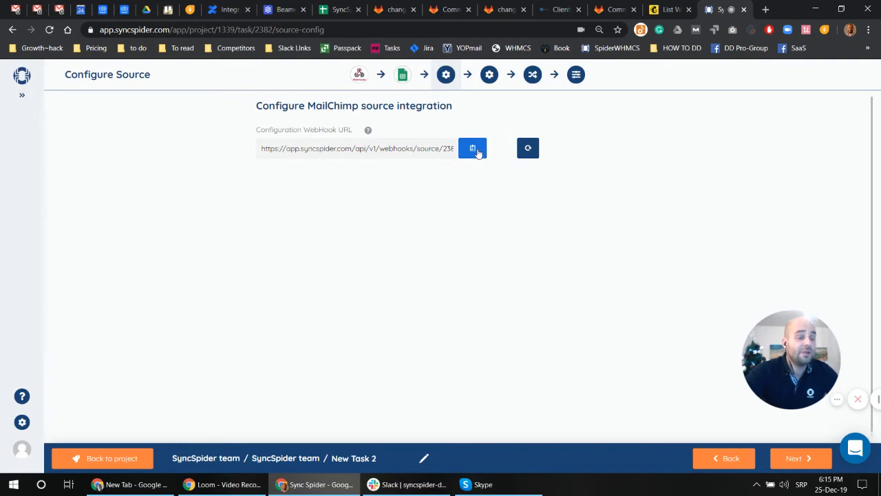
{"action": "left_click", "coordinate": [473, 149]}
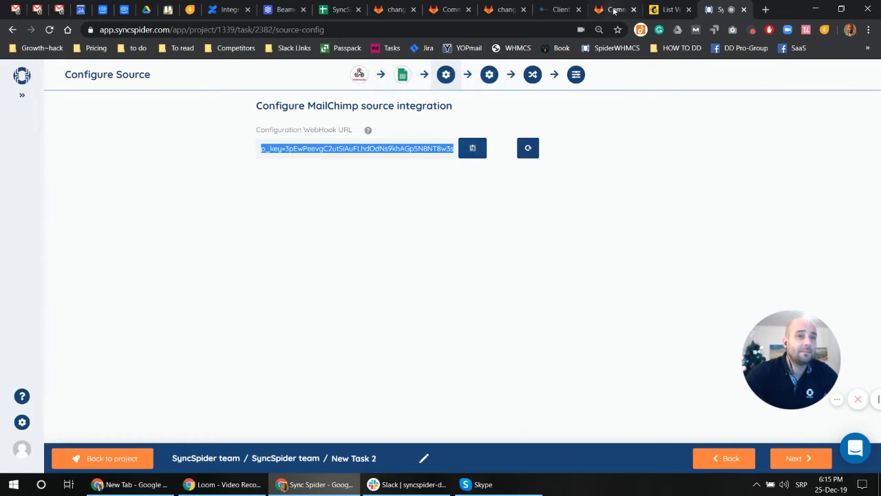
{"action": "mouse_move", "coordinate": [668, 9]}
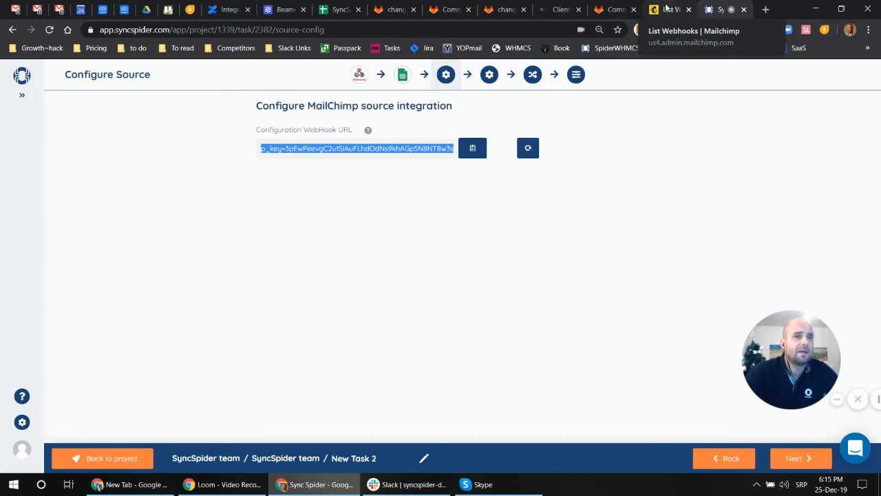
In Mailchimp, create and save a webhook posting subscribes and unsubscribes to the SyncSpider callback URL
{"action": "left_click", "coordinate": [668, 8]}
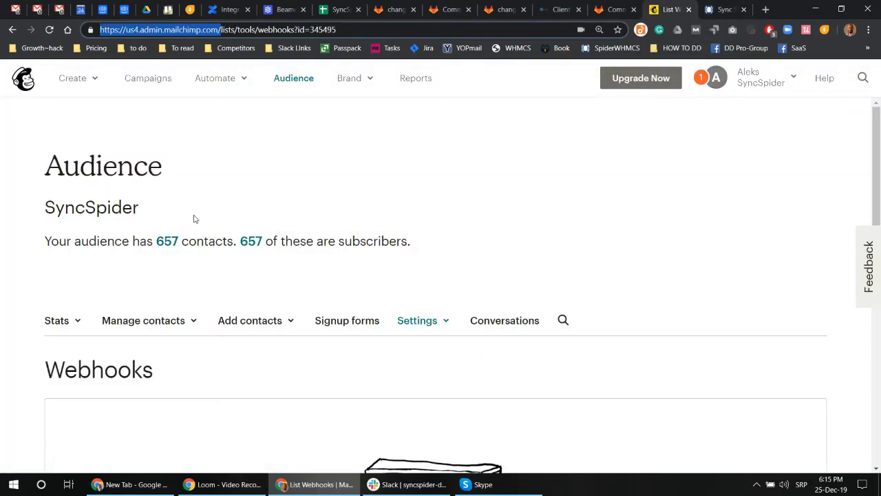
{"action": "scroll", "scroll_direction": "down", "scroll_amount": 3}
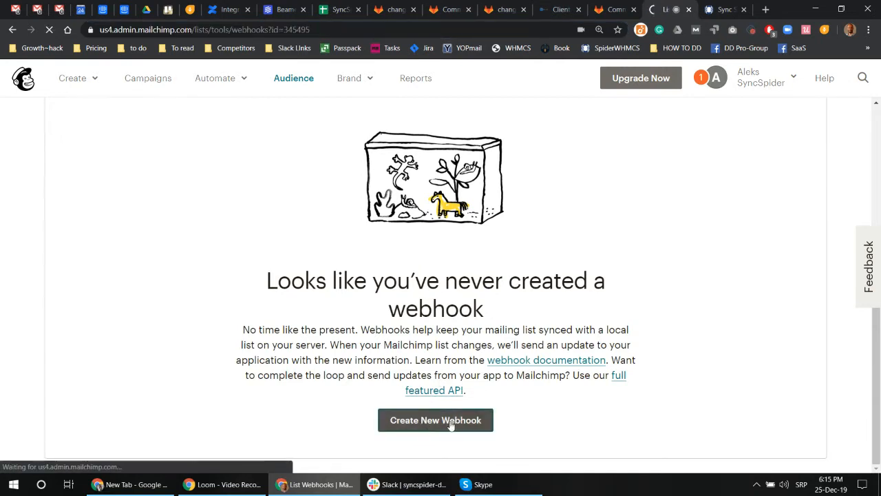
{"action": "left_click", "coordinate": [435, 420]}
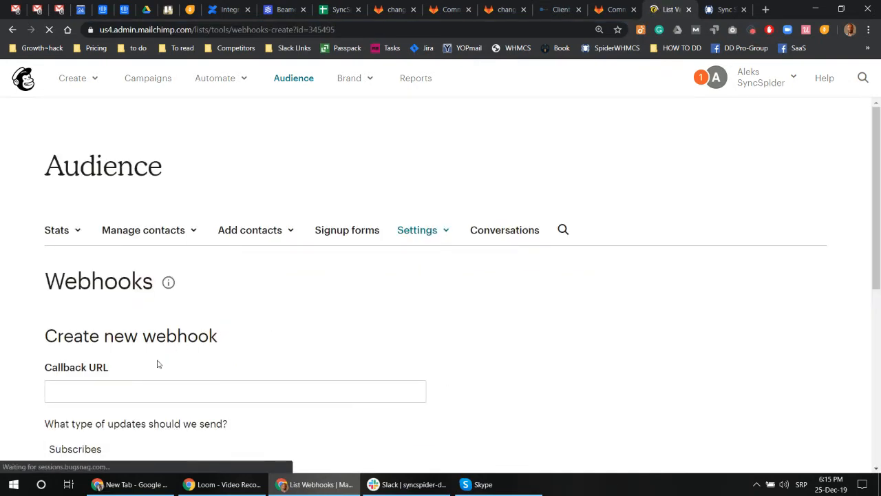
{"action": "left_click", "coordinate": [234, 391]}
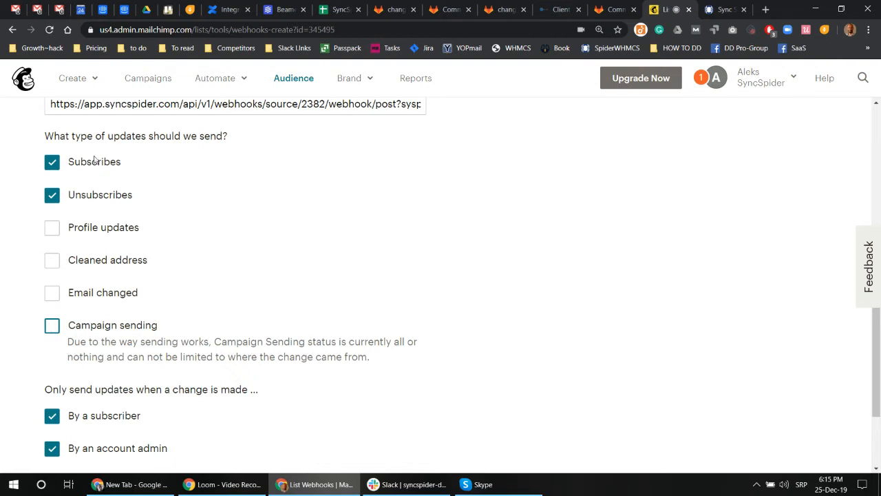
{"action": "mouse_move", "coordinate": [130, 211]}
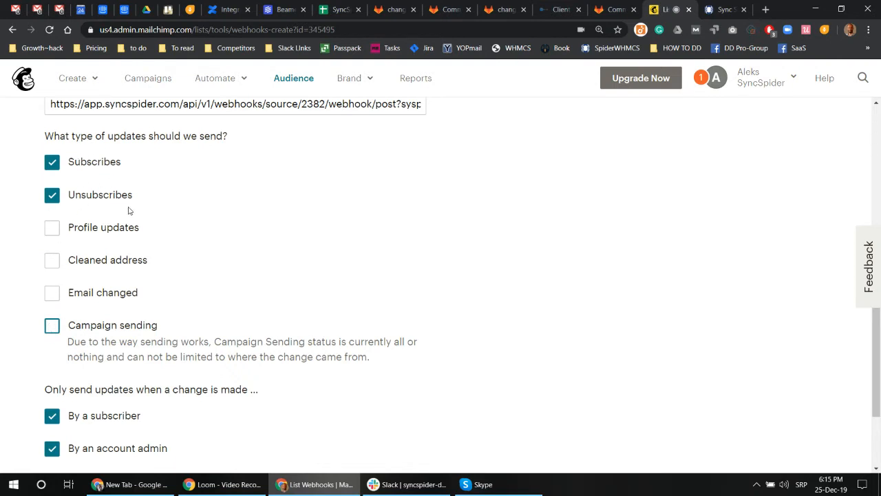
{"action": "scroll", "scroll_direction": "down", "scroll_amount": 3}
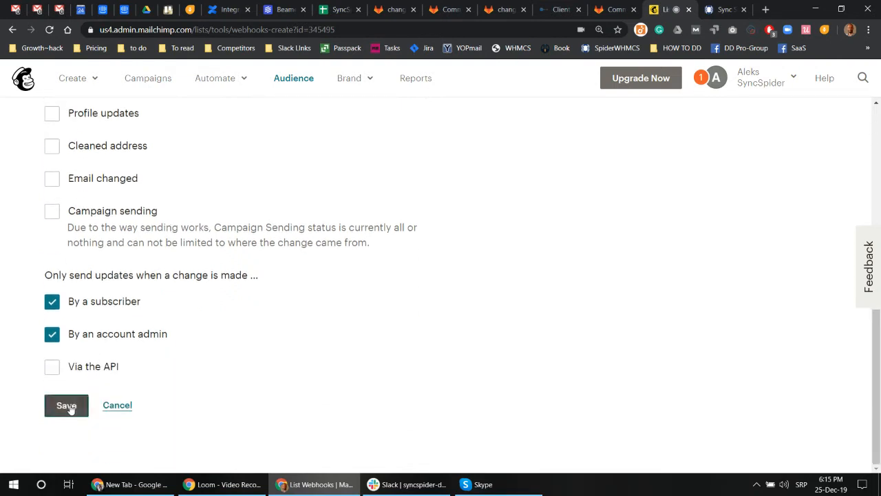
{"action": "left_click", "coordinate": [66, 405]}
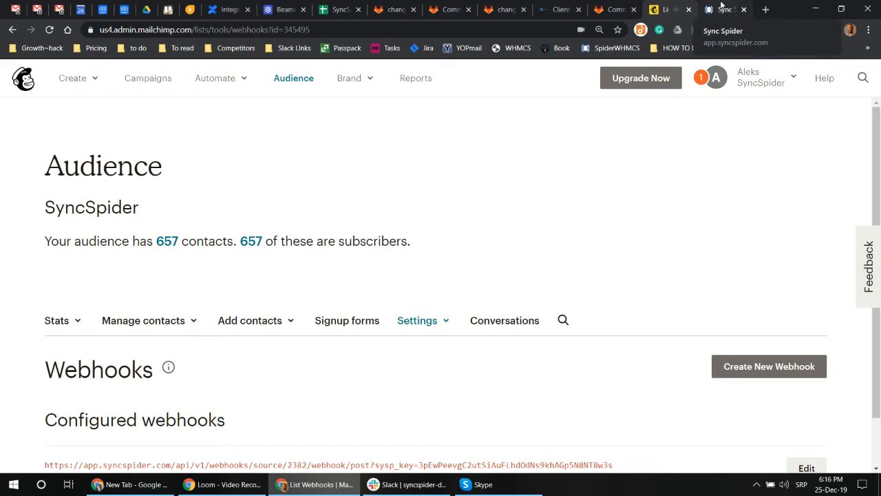
Back in SyncSpider, refresh the configuration so the MailChimp source's WebHook URL is generated
{"action": "left_click", "coordinate": [722, 9]}
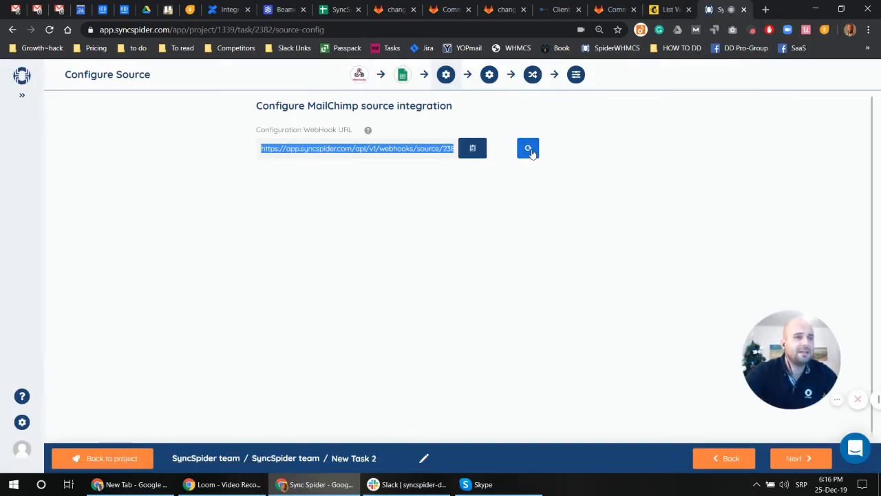
{"action": "left_click", "coordinate": [529, 148]}
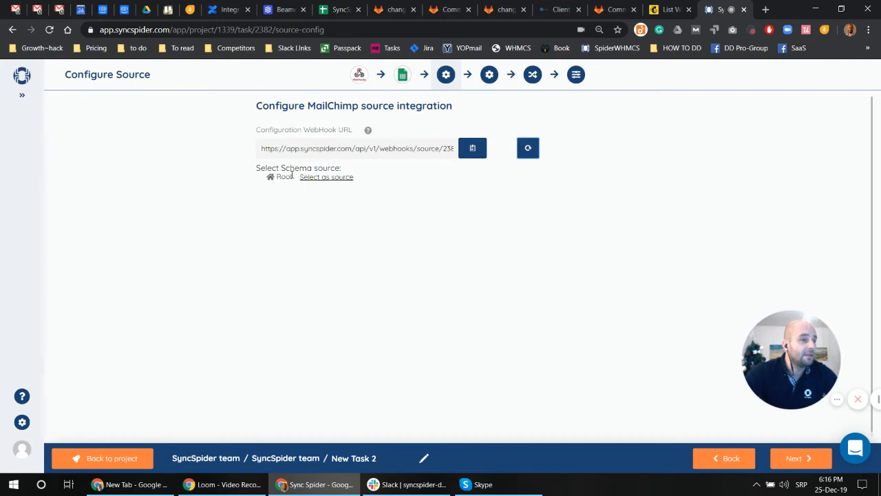
{"action": "left_click", "coordinate": [528, 147]}
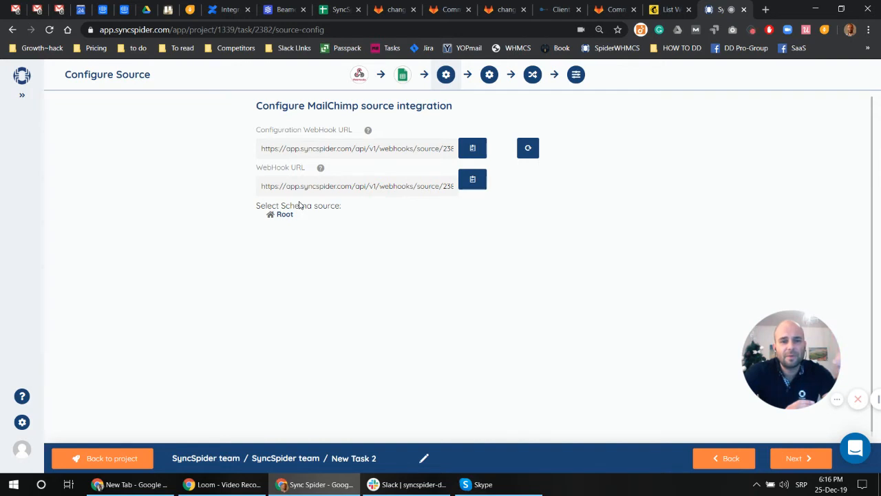
{"action": "mouse_move", "coordinate": [221, 161]}
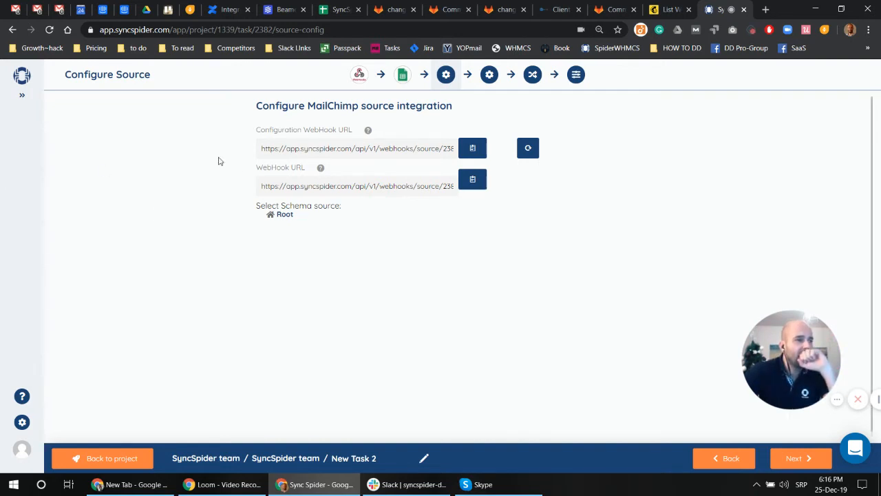
{"action": "mouse_move", "coordinate": [425, 300]}
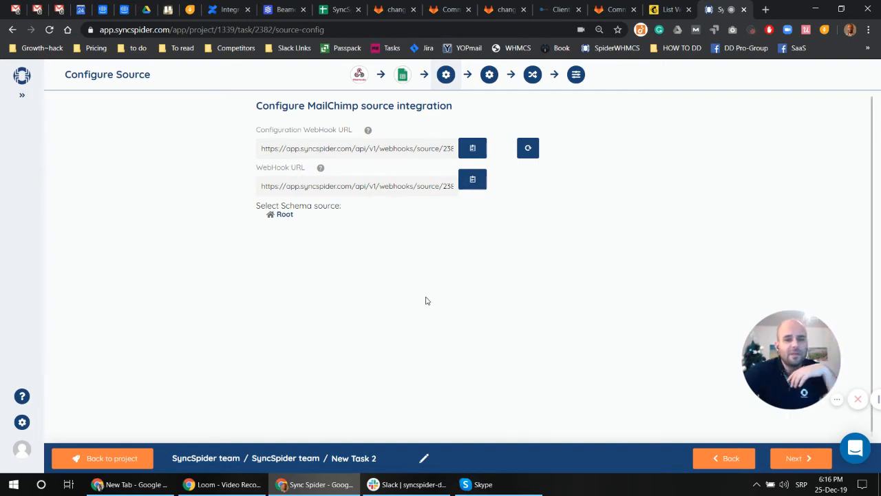
{"action": "mouse_move", "coordinate": [412, 283]}
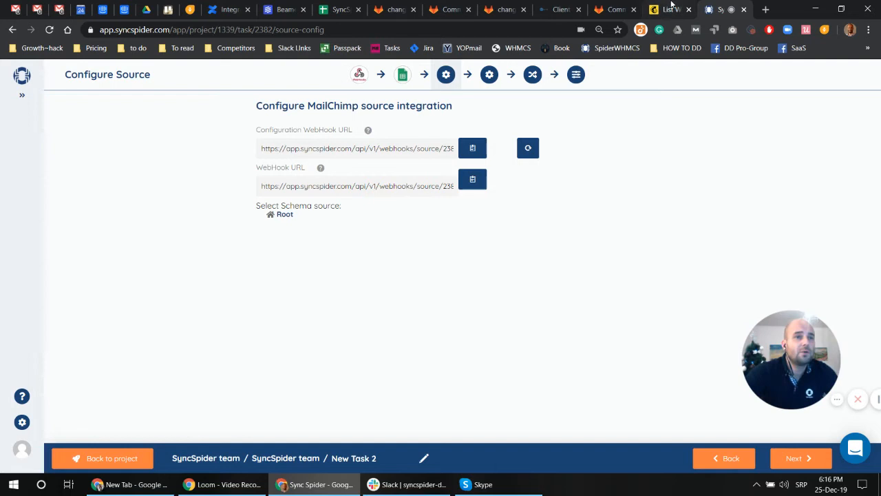
In Mailchimp's SyncSpider audience, unsubscribe the first contact via Actions, then return to SyncSpider
{"action": "left_click", "coordinate": [668, 9]}
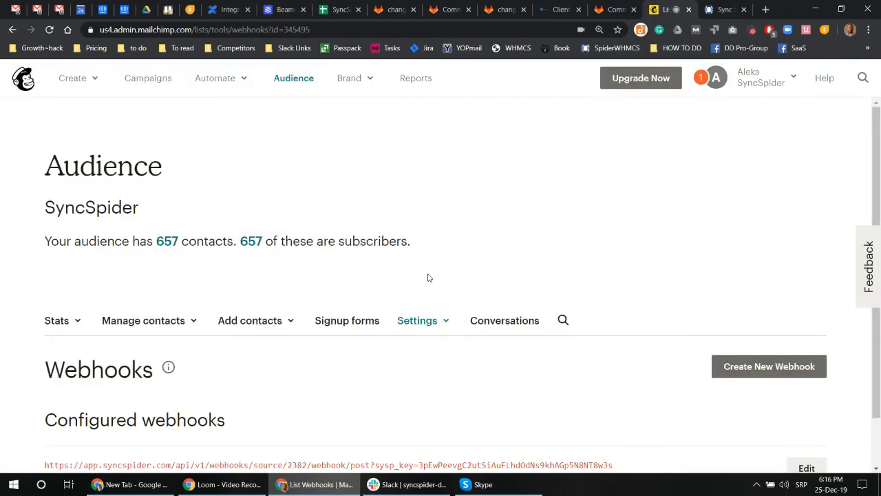
{"action": "mouse_move", "coordinate": [316, 113]}
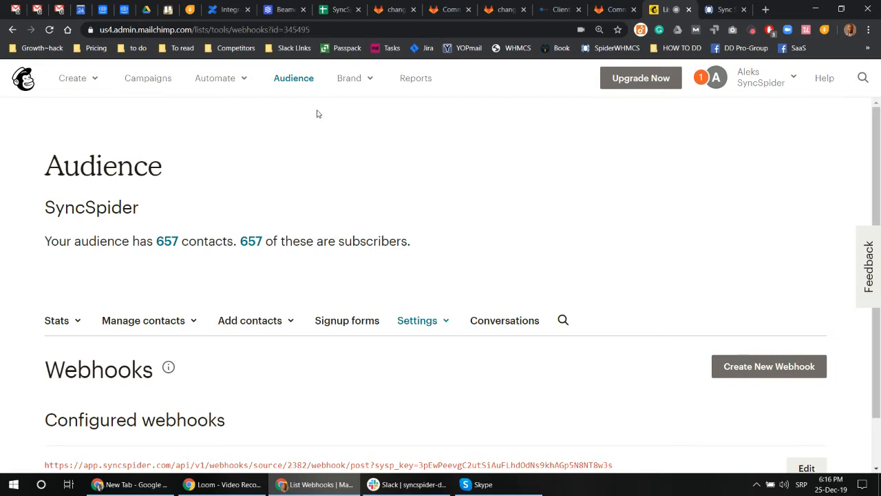
{"action": "mouse_move", "coordinate": [330, 148]}
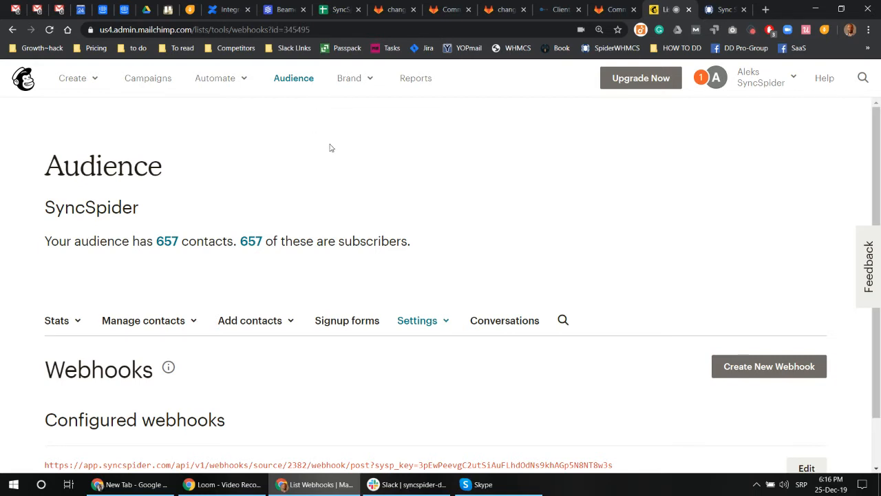
{"action": "mouse_move", "coordinate": [294, 78]}
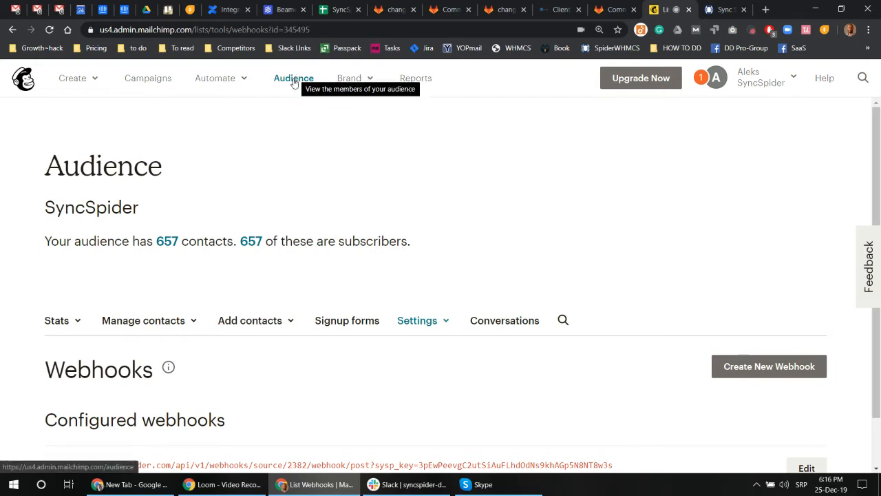
{"action": "left_click", "coordinate": [293, 78]}
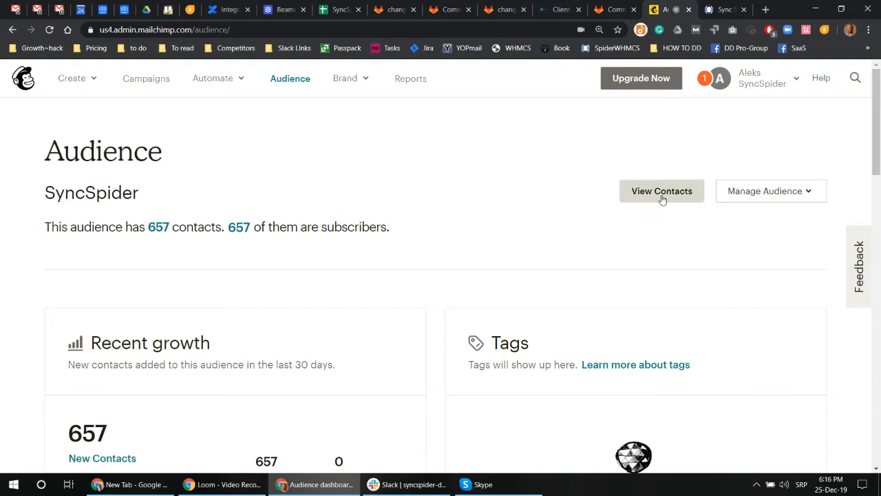
{"action": "left_click", "coordinate": [661, 190]}
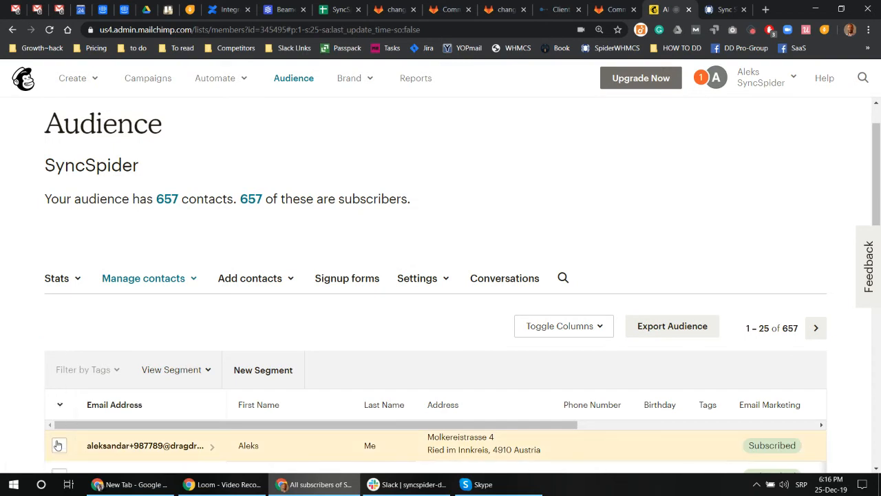
{"action": "left_click", "coordinate": [58, 445]}
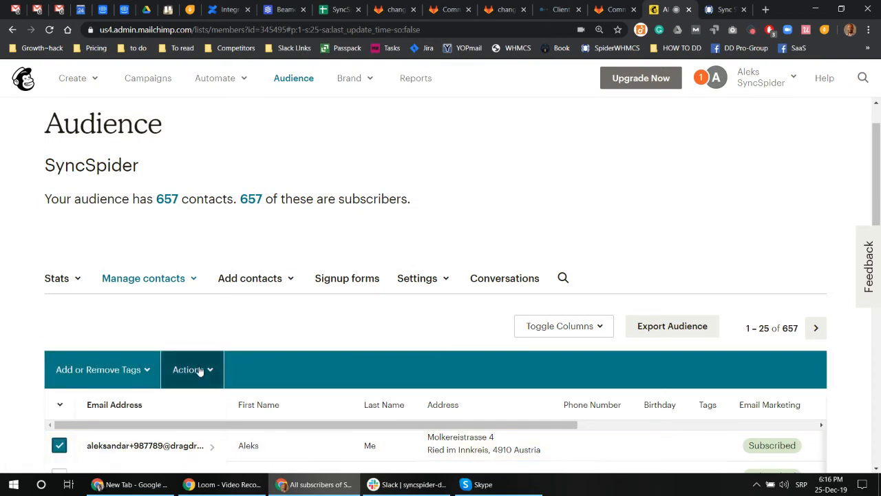
{"action": "left_click", "coordinate": [193, 369]}
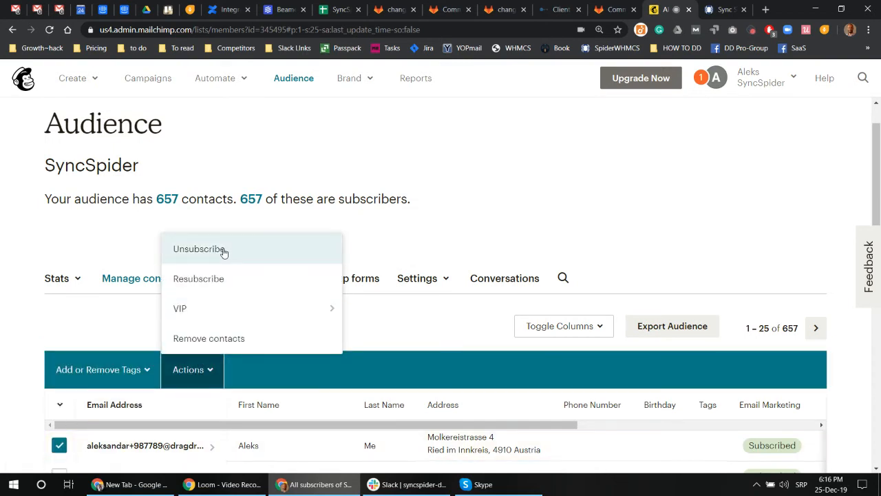
{"action": "left_click", "coordinate": [315, 319]}
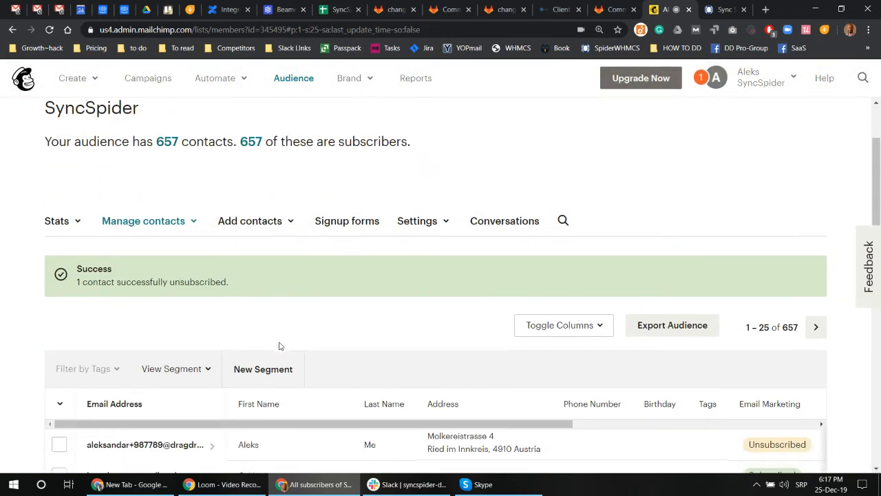
{"action": "left_click", "coordinate": [723, 8]}
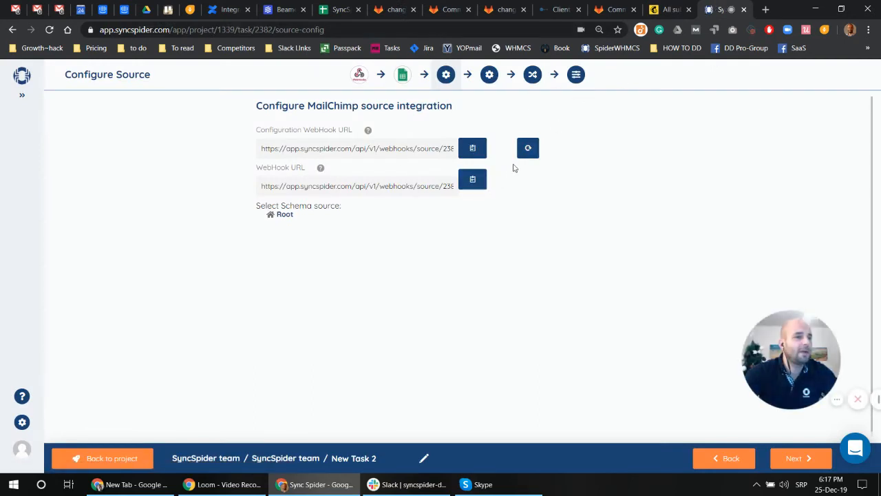
Load the webhook schema and expand Root > data > merges to reveal EMAIL, FNAME, LNAME fields
{"action": "left_click", "coordinate": [527, 147]}
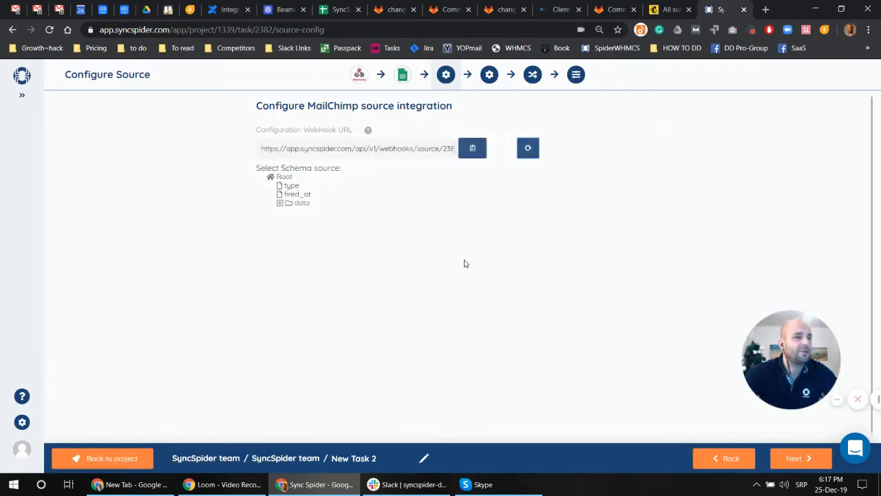
{"action": "left_click", "coordinate": [284, 176]}
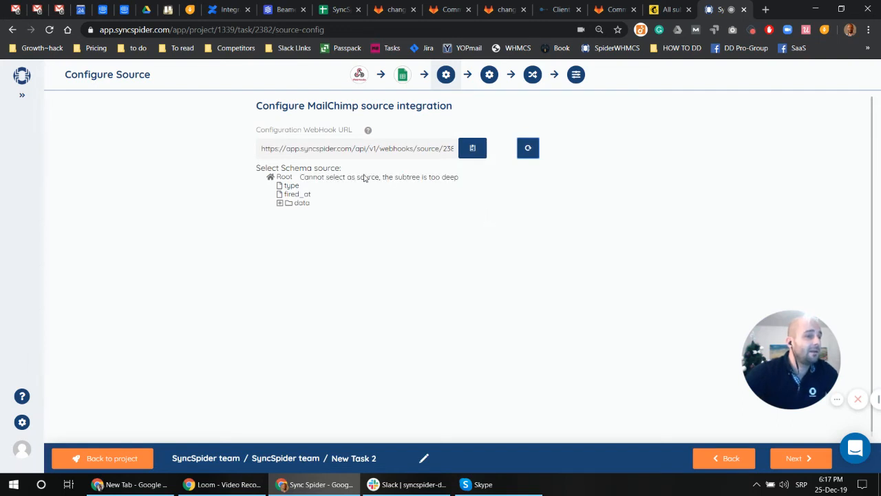
{"action": "left_click", "coordinate": [281, 202]}
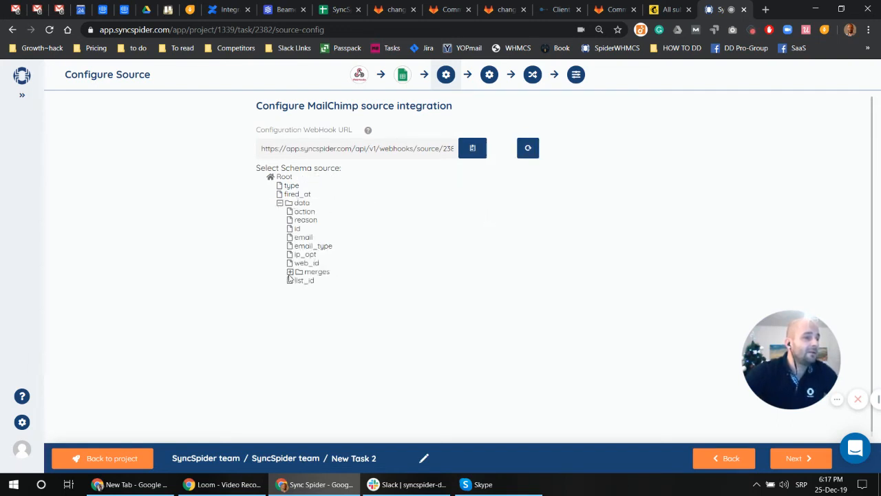
{"action": "left_click", "coordinate": [290, 271]}
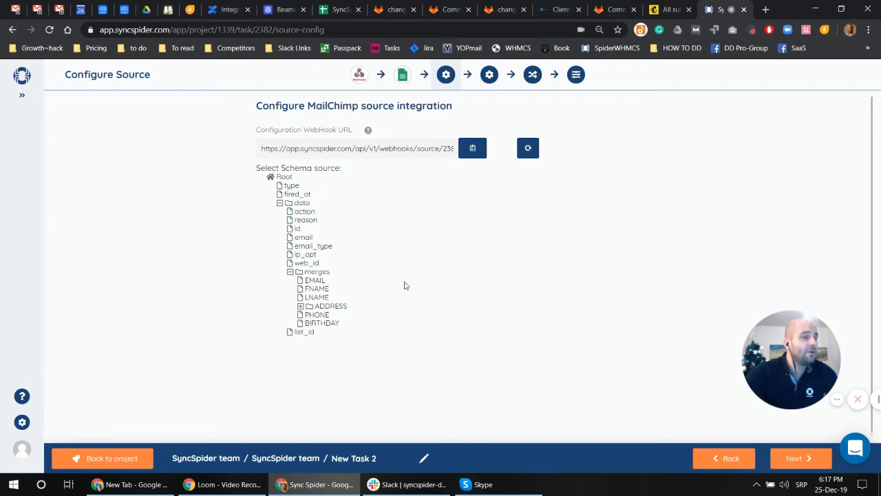
{"action": "left_click", "coordinate": [281, 202]}
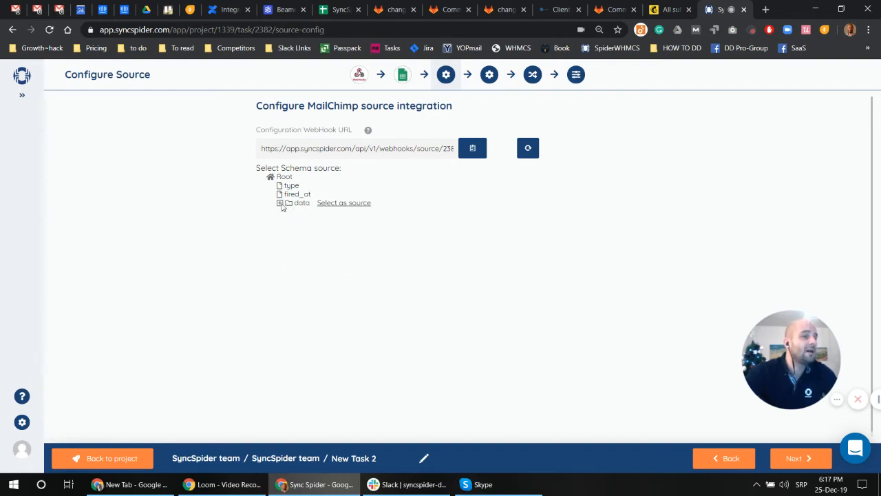
{"action": "left_click", "coordinate": [281, 202]}
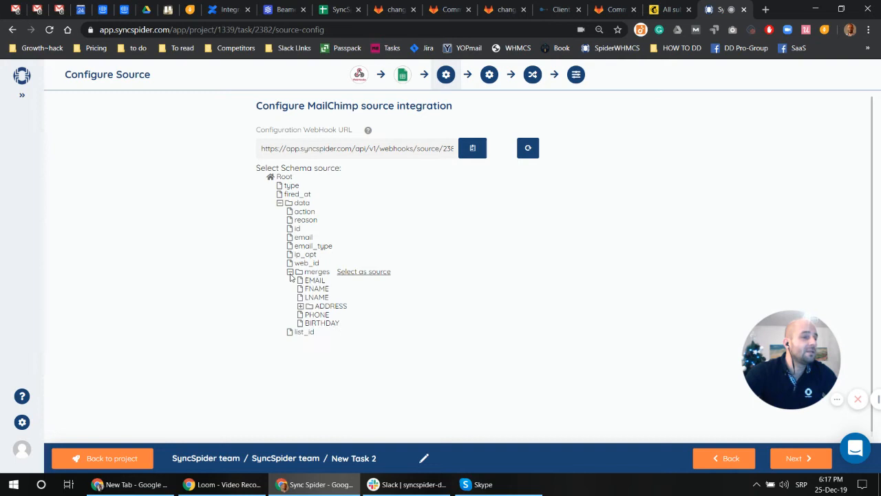
{"action": "mouse_move", "coordinate": [378, 241]}
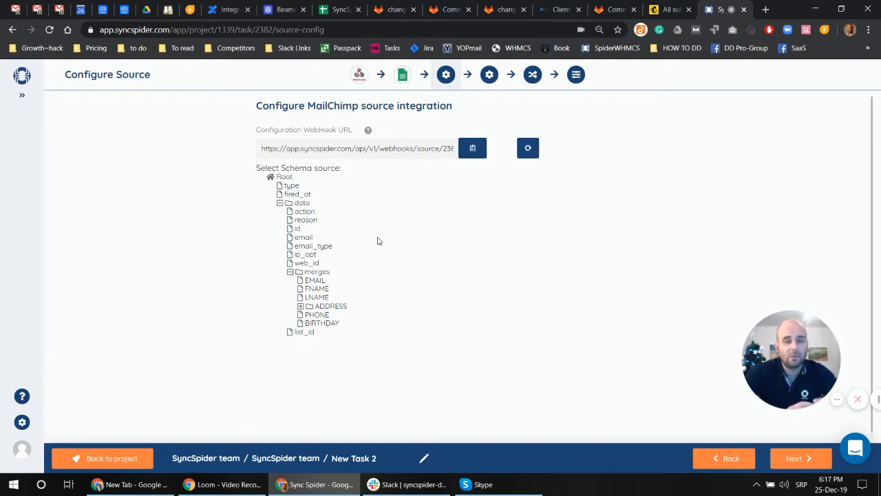
{"action": "mouse_move", "coordinate": [245, 260]}
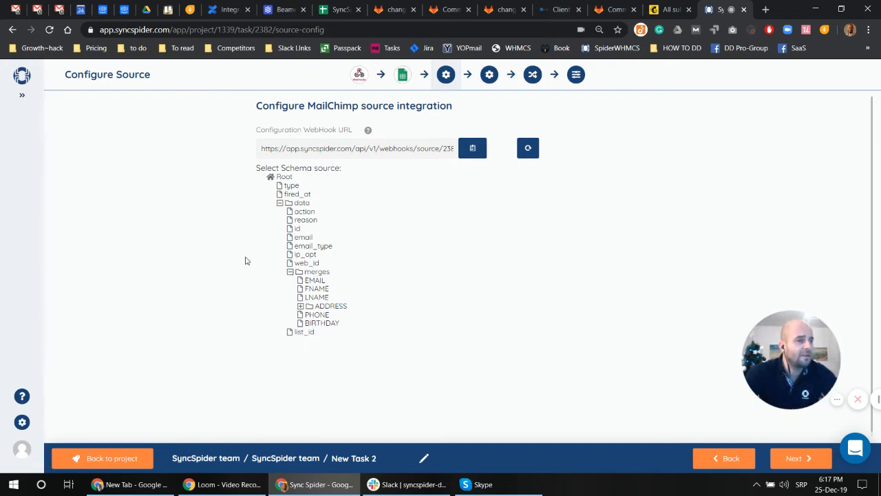
{"action": "mouse_move", "coordinate": [344, 347]}
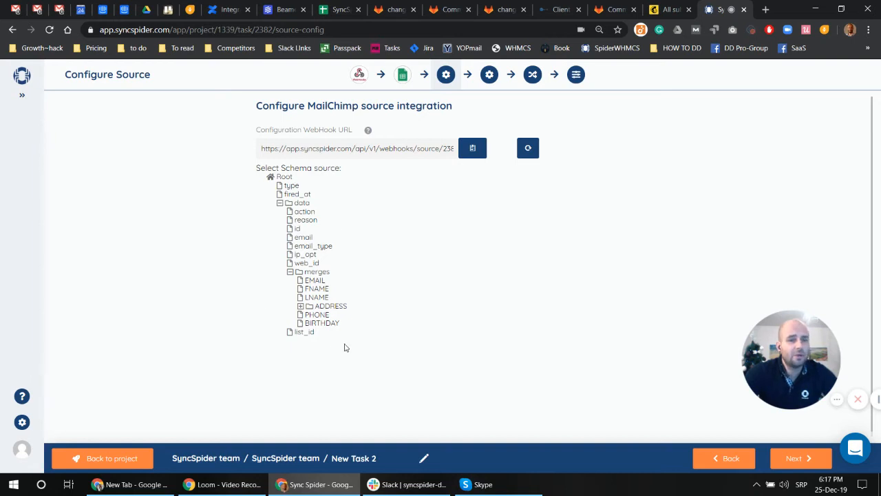
{"action": "mouse_move", "coordinate": [300, 202]}
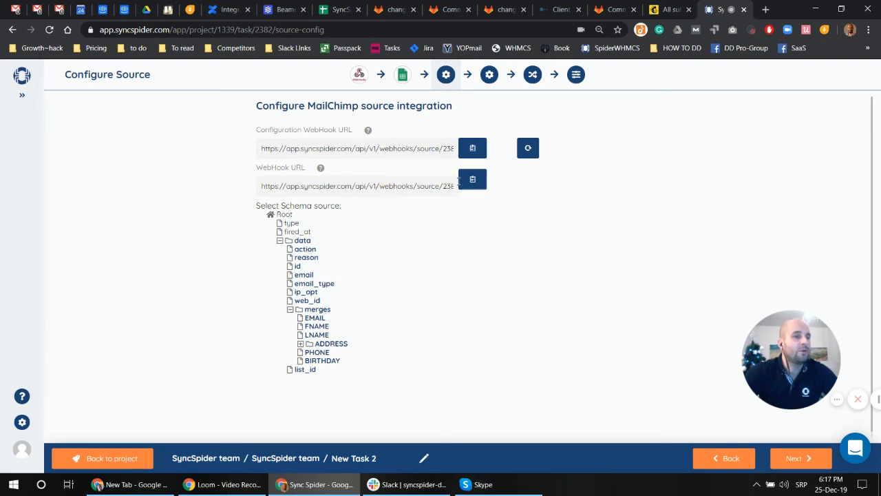
{"action": "left_click", "coordinate": [472, 179]}
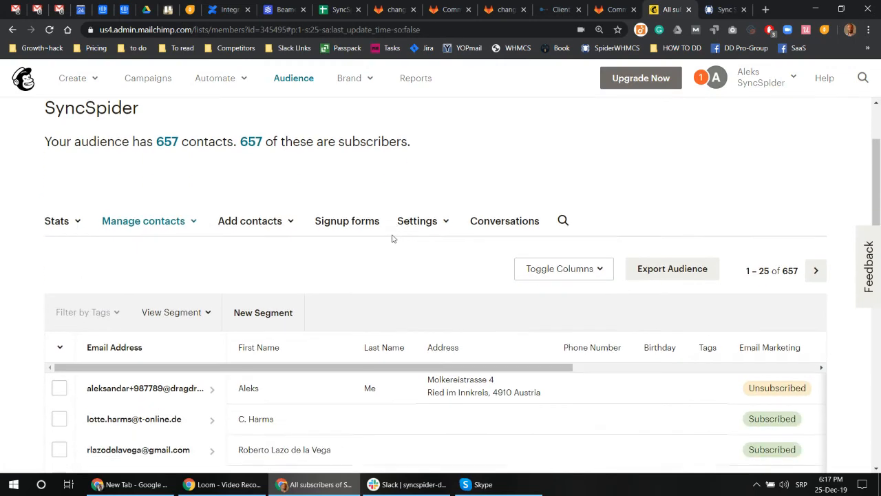
Edit the SyncSpider webhook in Mailchimp, keep subscribe and unsubscribe updates, and save with Update
{"action": "scroll", "scroll_direction": "up", "scroll_amount": 3}
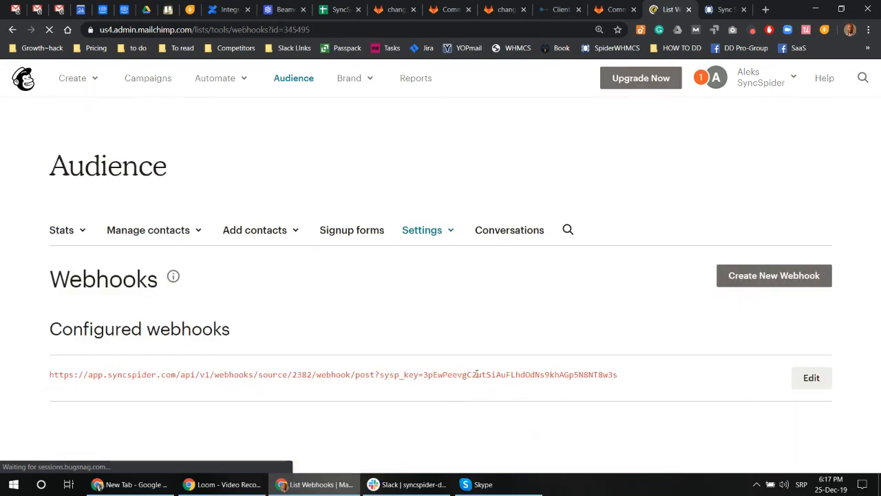
{"action": "scroll", "scroll_direction": "up", "scroll_amount": 3}
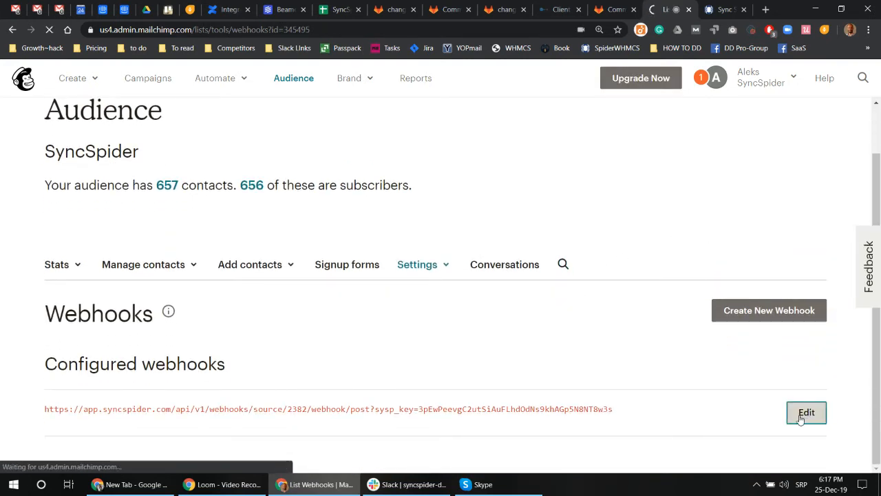
{"action": "left_click", "coordinate": [807, 412]}
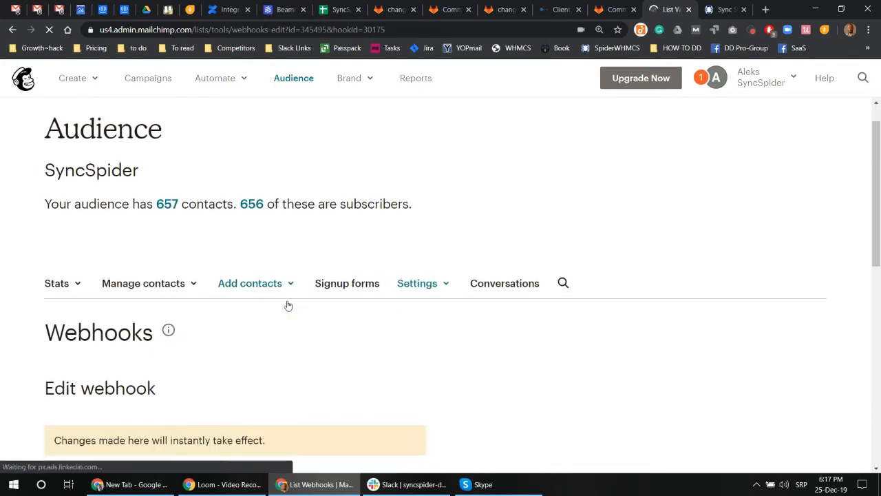
{"action": "scroll", "scroll_direction": "down", "scroll_amount": 3}
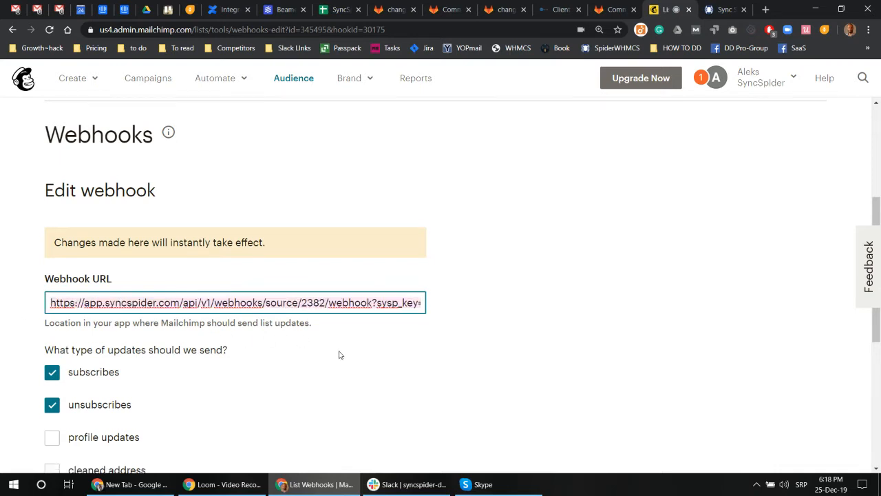
{"action": "scroll", "scroll_direction": "down", "scroll_amount": 3}
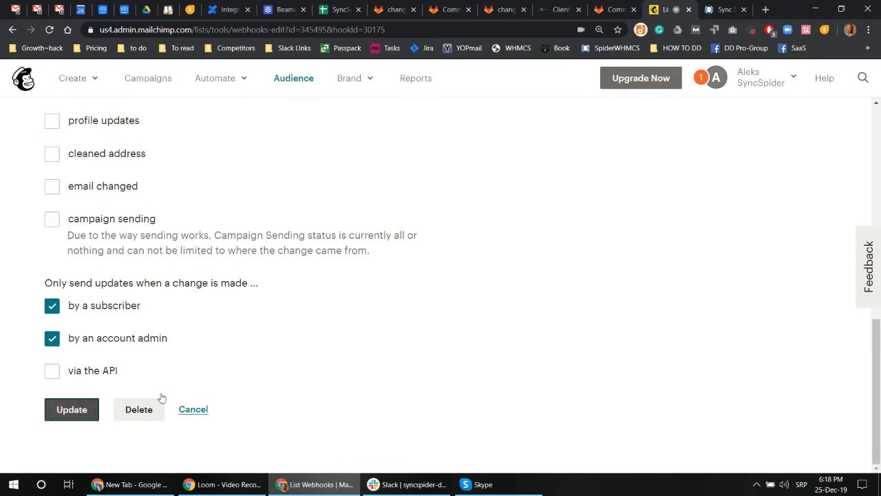
{"action": "left_click", "coordinate": [72, 409]}
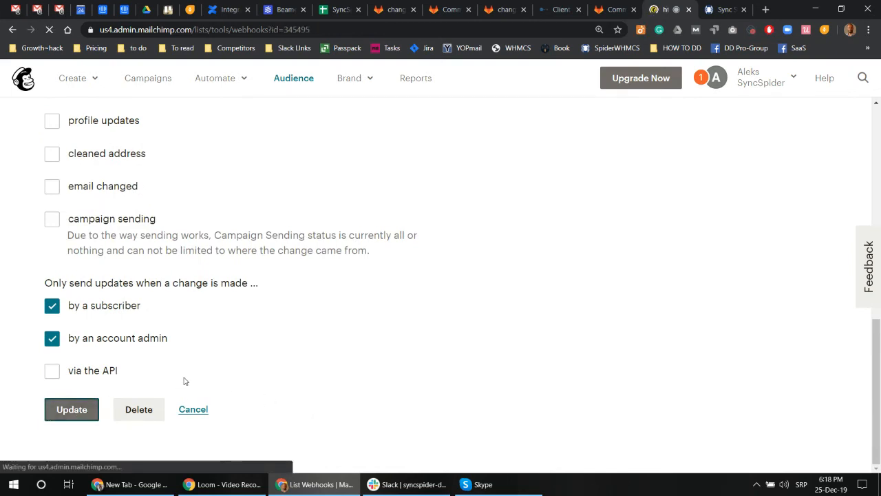
{"action": "left_click", "coordinate": [72, 409]}
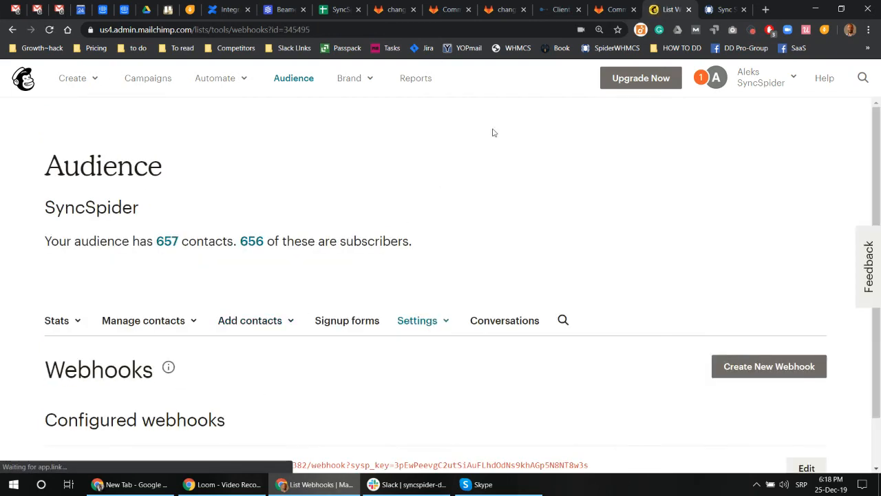
{"action": "left_click", "coordinate": [723, 8]}
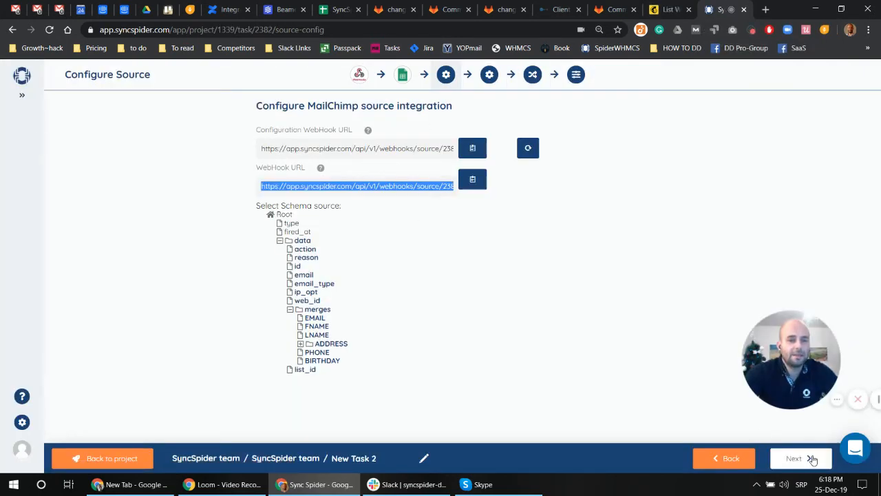
Move to target setup and select My Drive as the destination folder for output New Task 2
{"action": "left_click", "coordinate": [793, 457]}
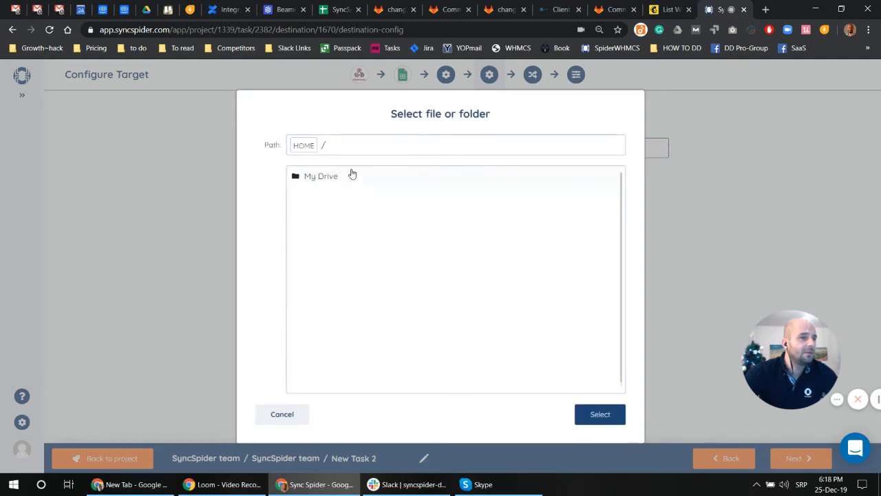
{"action": "left_click", "coordinate": [600, 413]}
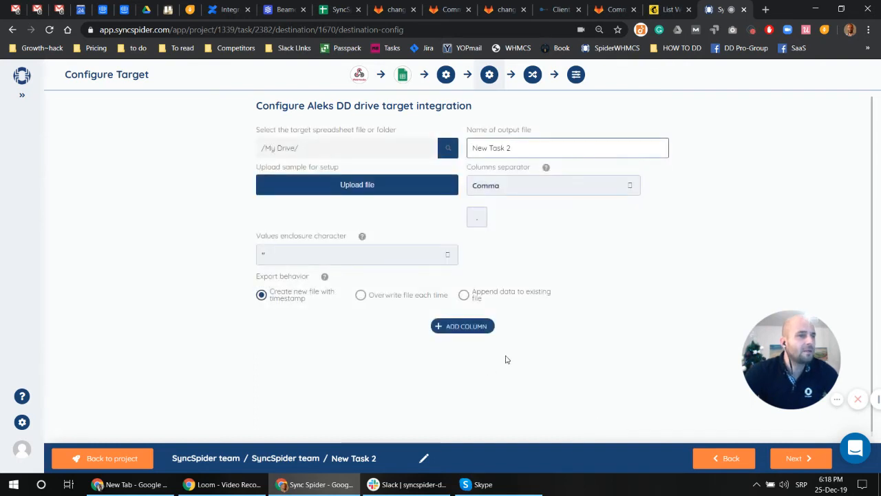
Add three columns to the target sheet, naming the first two email and fname
{"action": "left_click", "coordinate": [462, 325]}
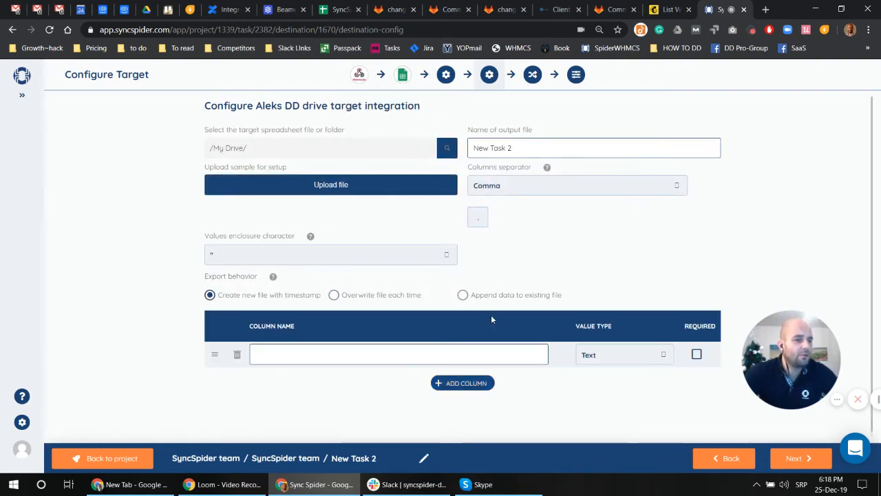
{"action": "left_click", "coordinate": [463, 382]}
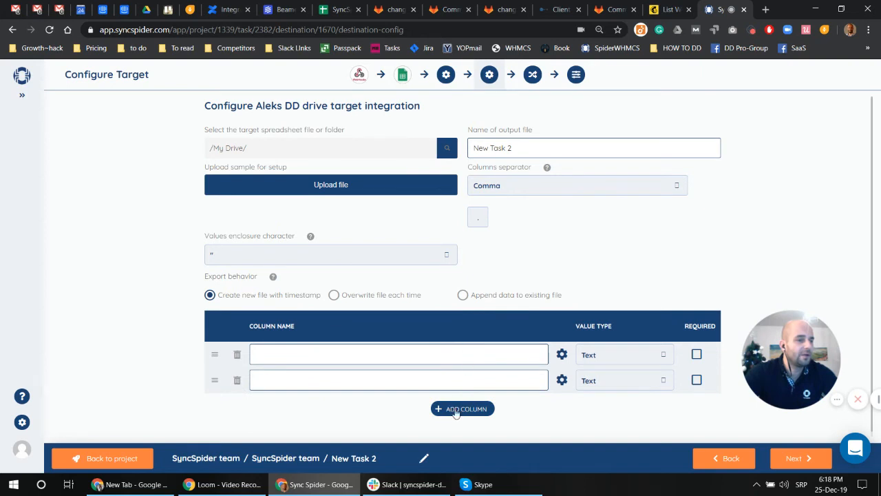
{"action": "left_click", "coordinate": [463, 408]}
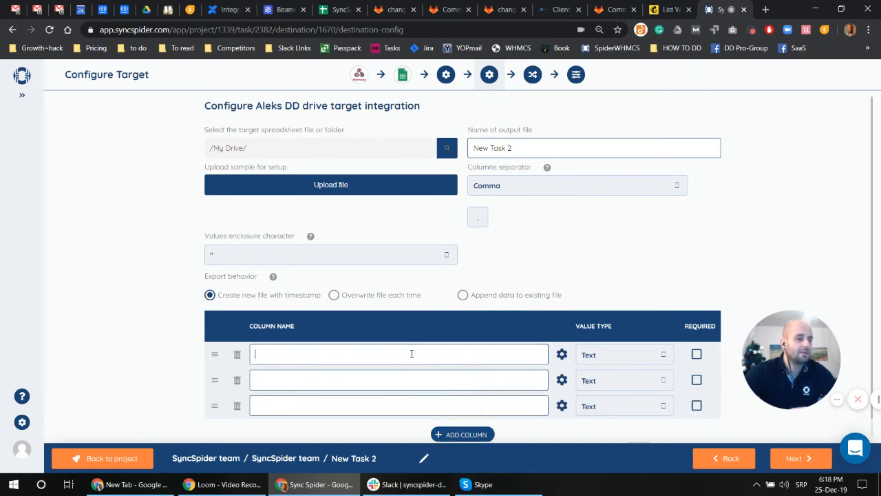
{"action": "type", "text": "email"}
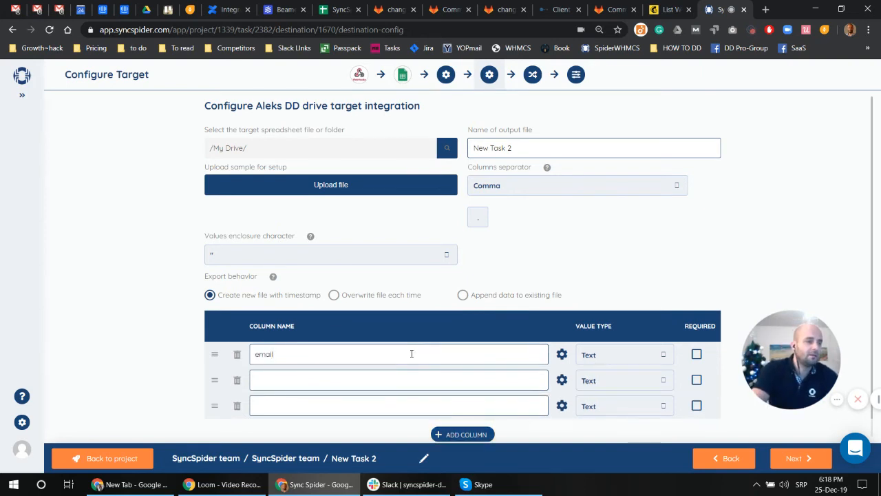
{"action": "left_click", "coordinate": [398, 380]}
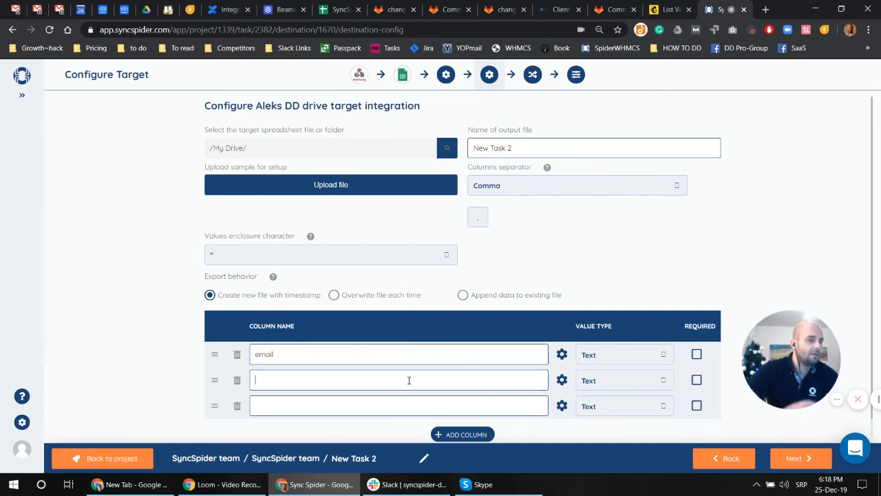
{"action": "type", "text": "fname"}
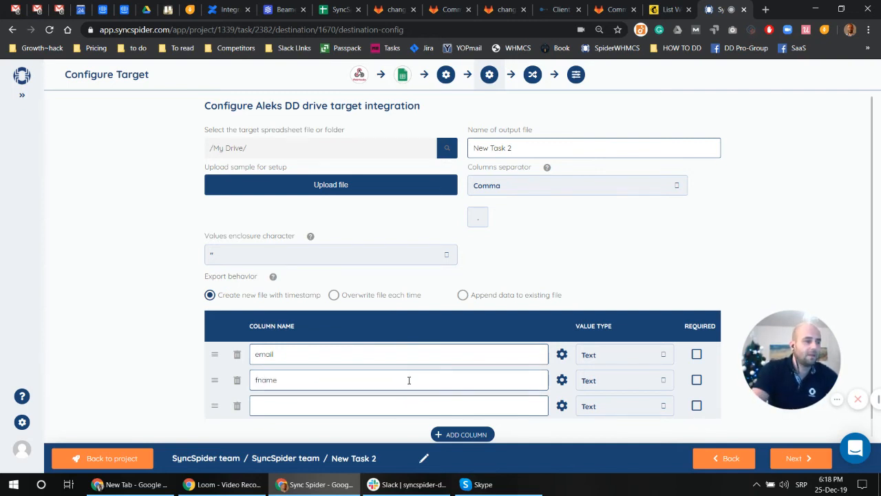
Name the third column lname and continue to the field mapping step
{"action": "left_click", "coordinate": [398, 405]}
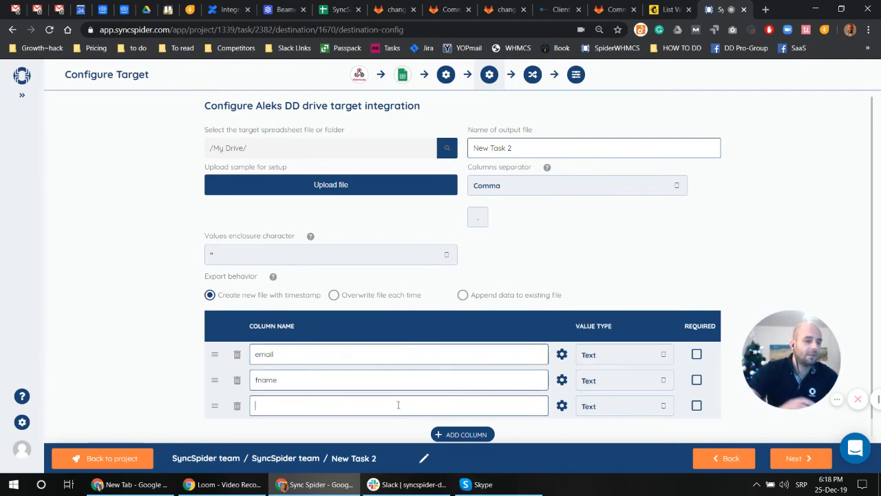
{"action": "type", "text": "lanme"}
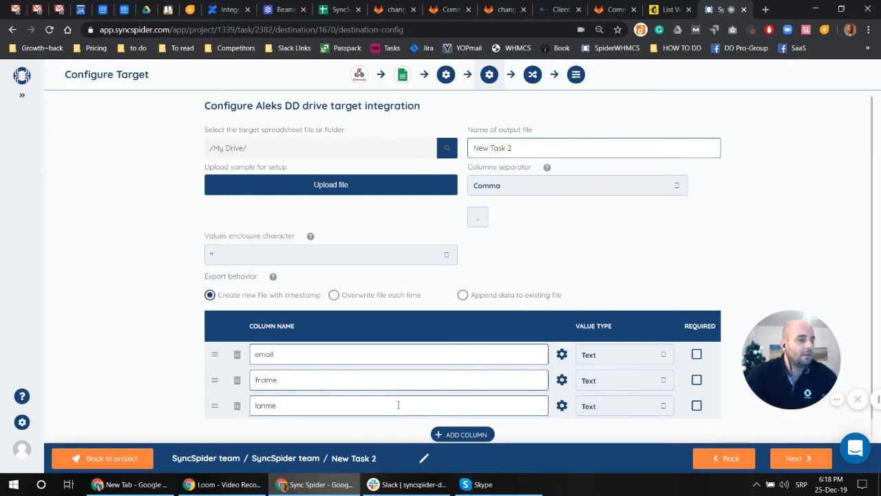
{"action": "type", "text": "lnam"}
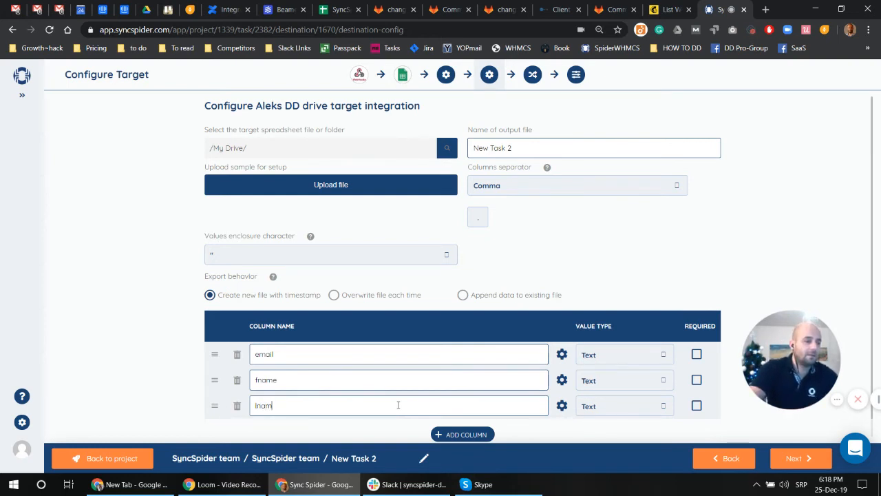
{"action": "left_click", "coordinate": [799, 458]}
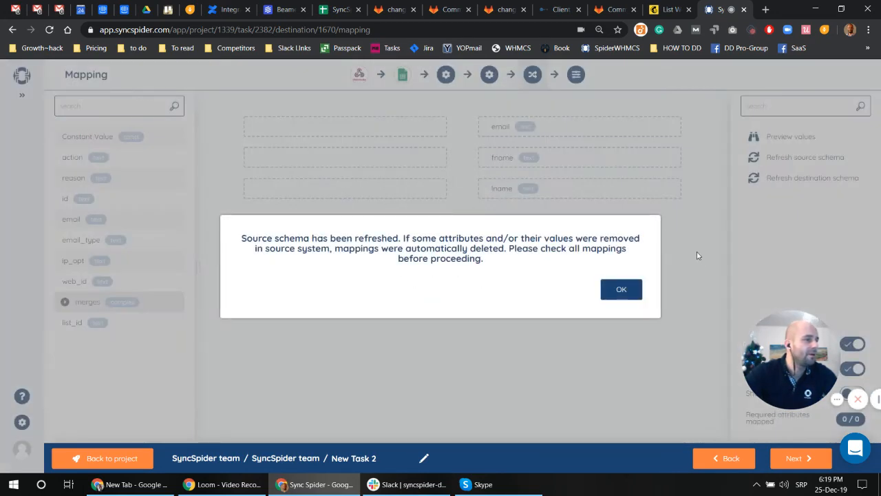
Map Mailchimp merges EMAIL, FNAME and LNAME to the email, fname and lname columns without fallbacks
{"action": "left_click", "coordinate": [620, 289]}
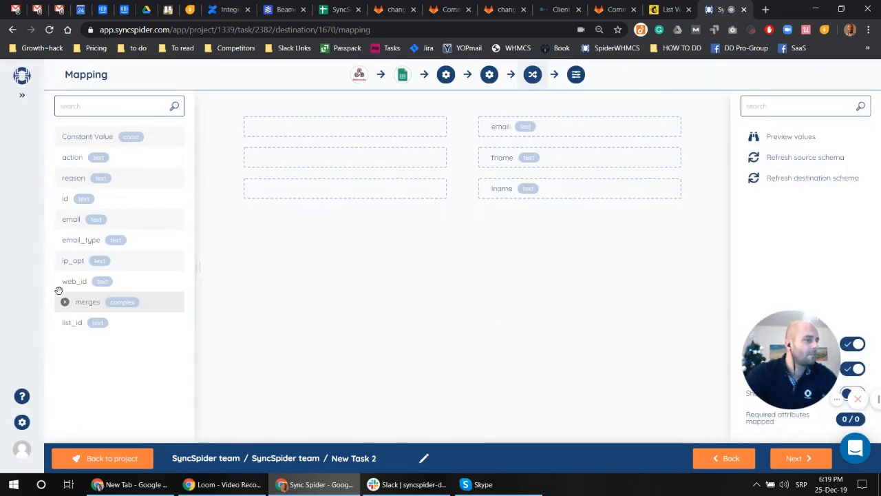
{"action": "left_click", "coordinate": [65, 302]}
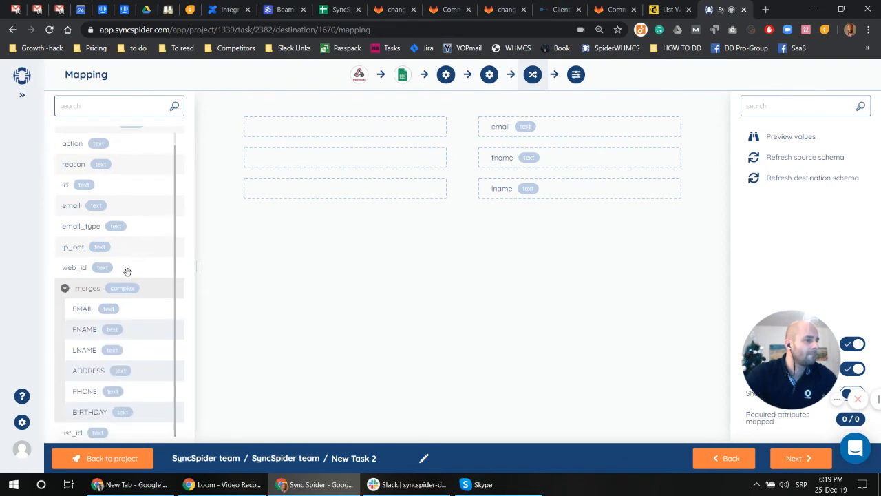
{"action": "scroll", "scroll_direction": "up", "scroll_amount": 3}
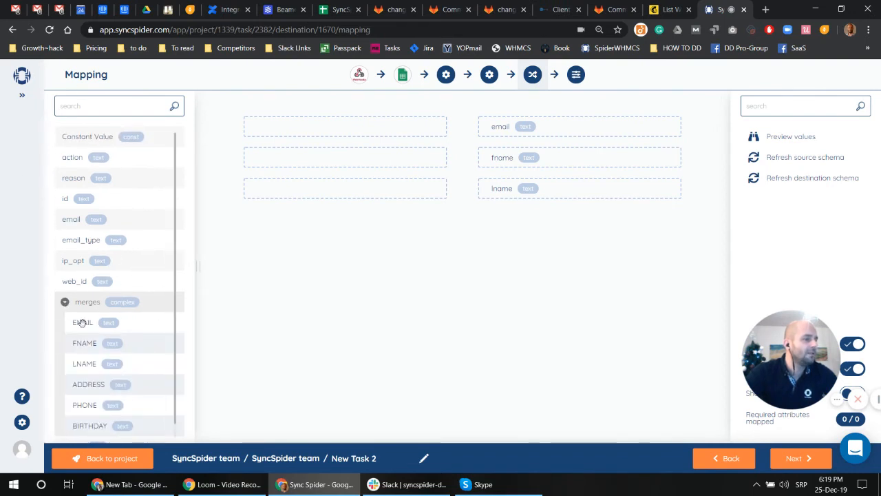
{"action": "left_click_drag", "start_coordinate": [82, 322], "coordinate": [345, 124]}
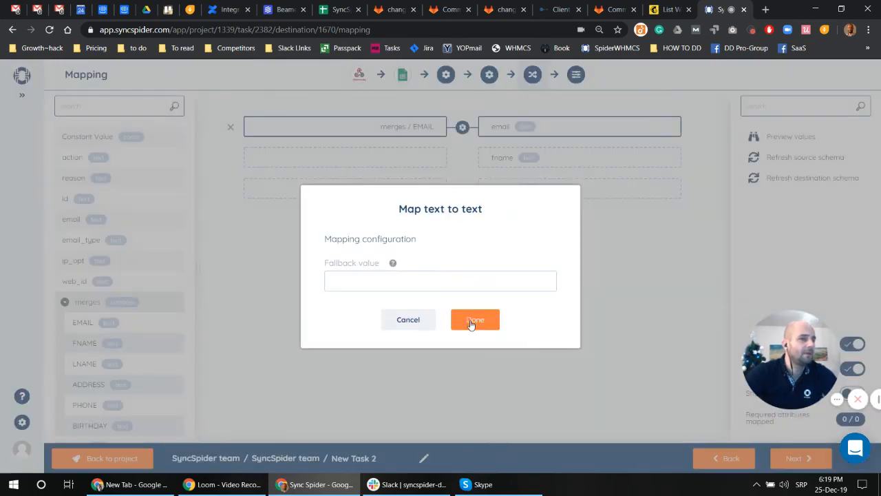
{"action": "left_click", "coordinate": [475, 319]}
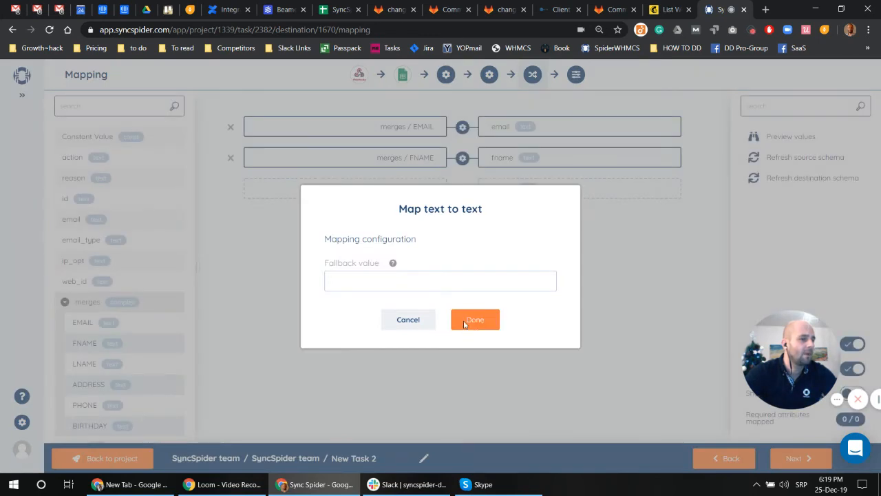
{"action": "left_click", "coordinate": [474, 319]}
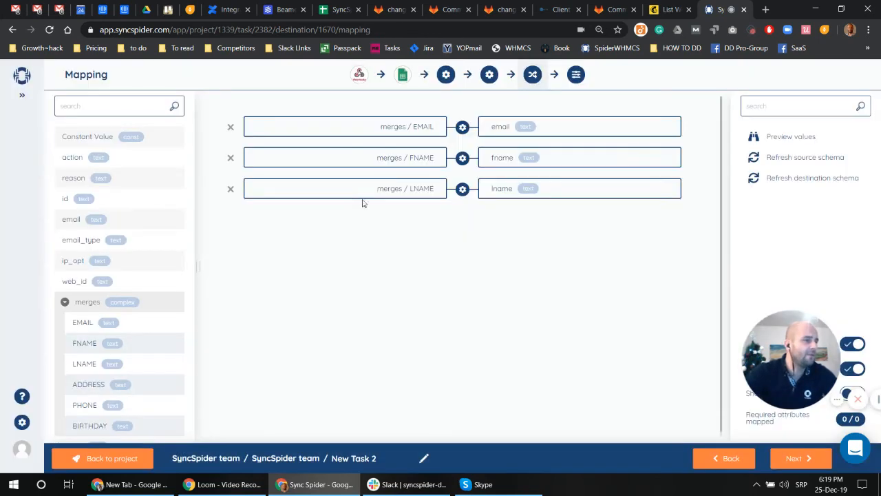
{"action": "mouse_move", "coordinate": [513, 285]}
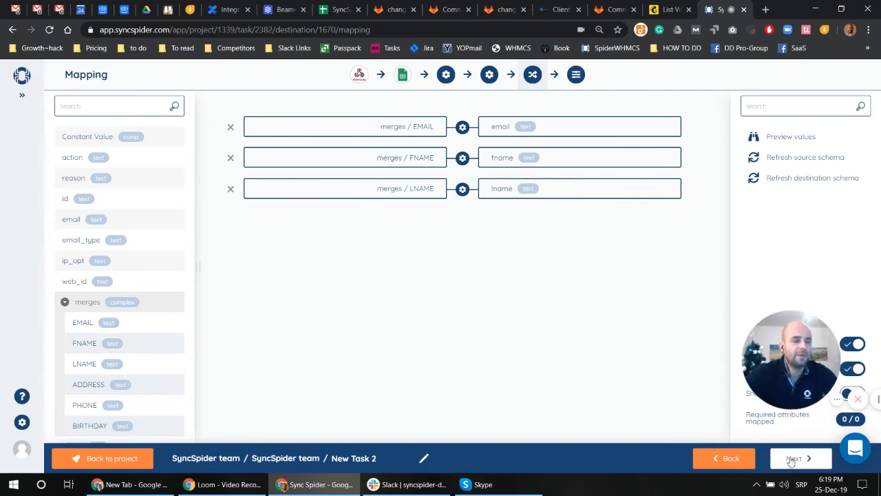
Set the trigger to On event, On submit, activate the spreadsheet destination and finish the task
{"action": "left_click", "coordinate": [796, 458]}
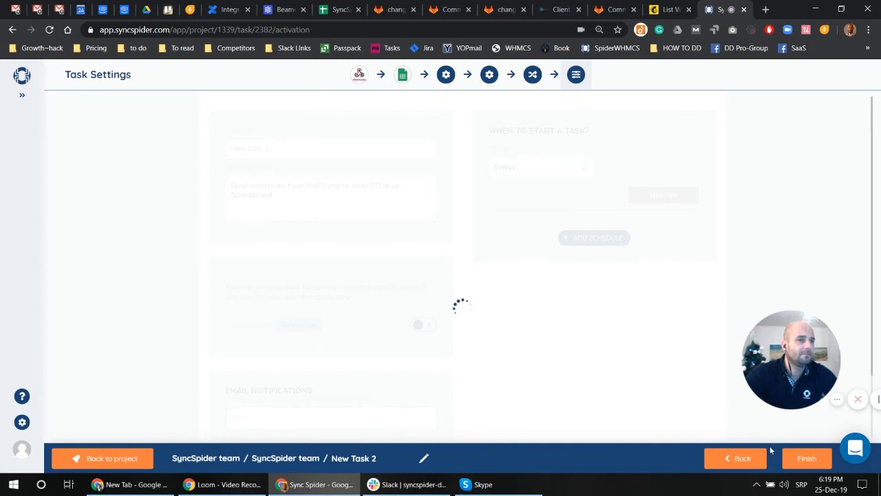
{"action": "left_click", "coordinate": [539, 166]}
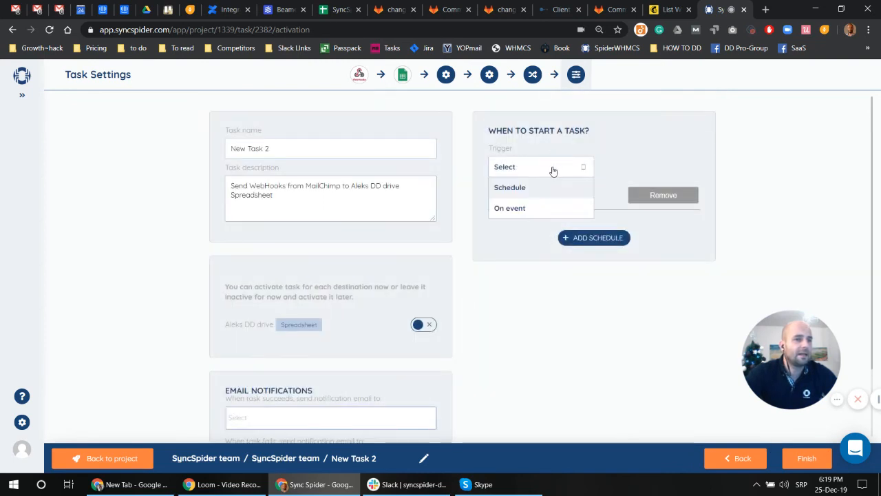
{"action": "left_click", "coordinate": [509, 208]}
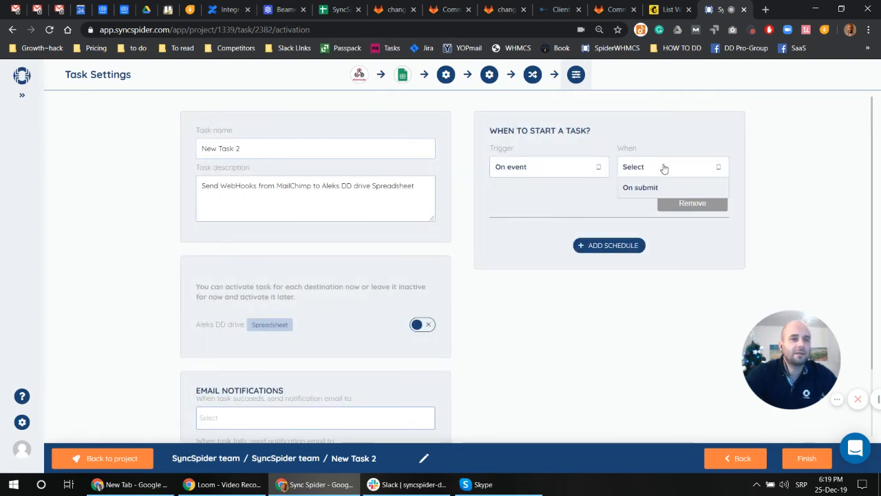
{"action": "left_click", "coordinate": [639, 187]}
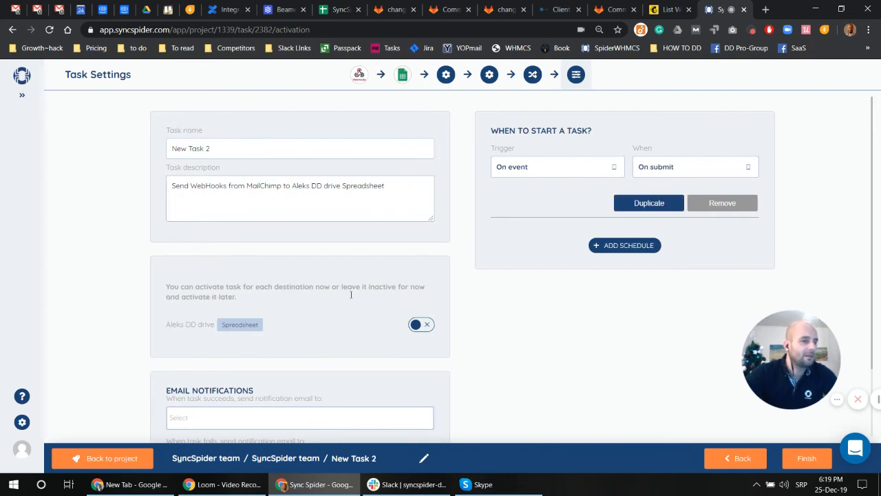
{"action": "left_click", "coordinate": [421, 325]}
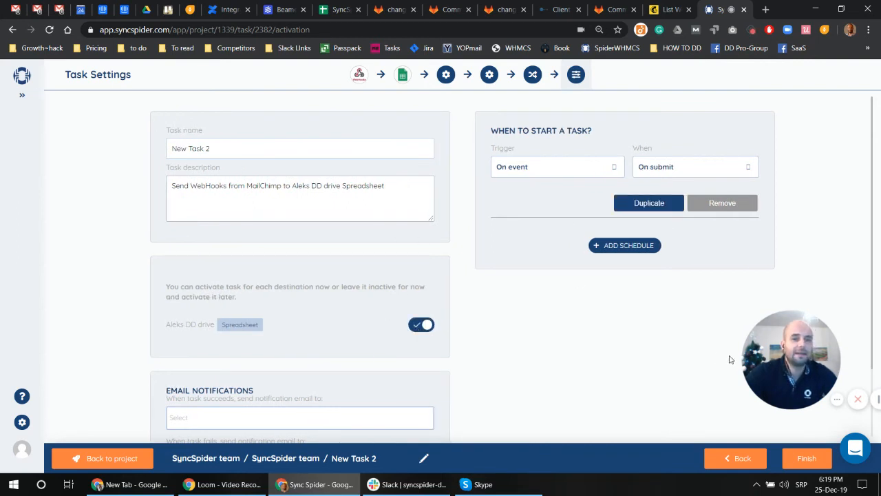
{"action": "left_click", "coordinate": [807, 457]}
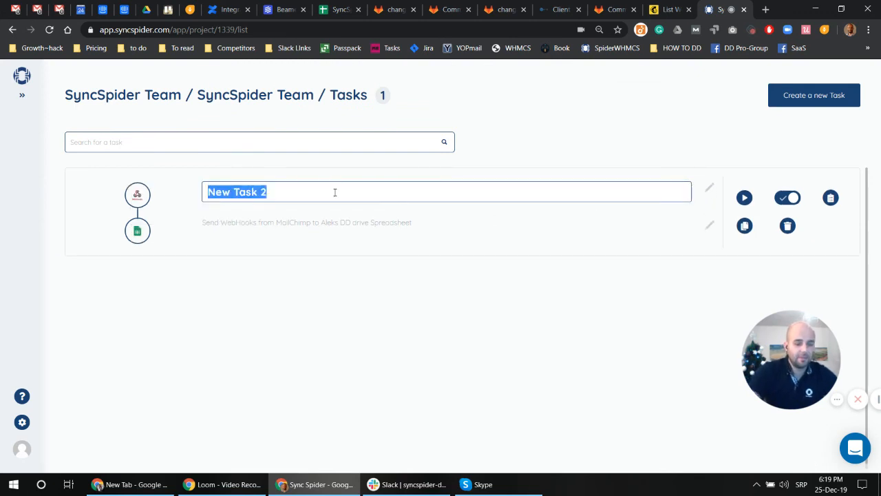
Rename New Task 2 in the task list to 'Maichimp to Sheets'
{"action": "type", "text": "Maich8"}
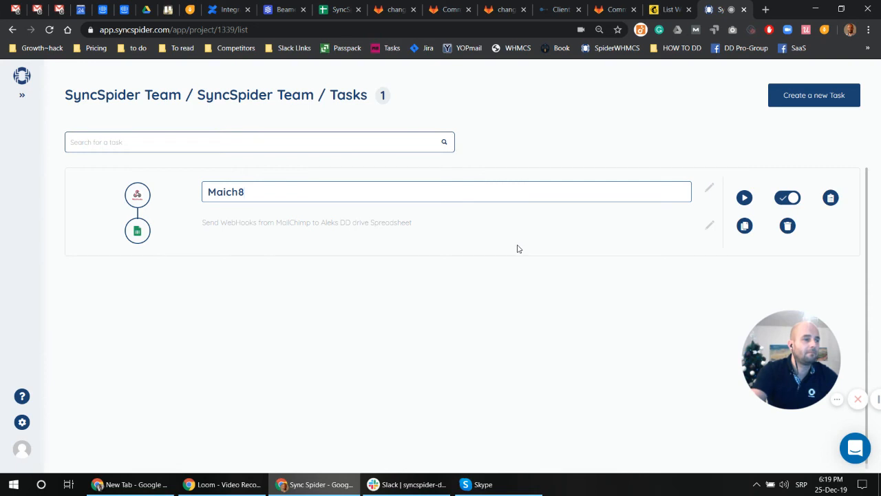
{"action": "type", "text": "Maichimp to"}
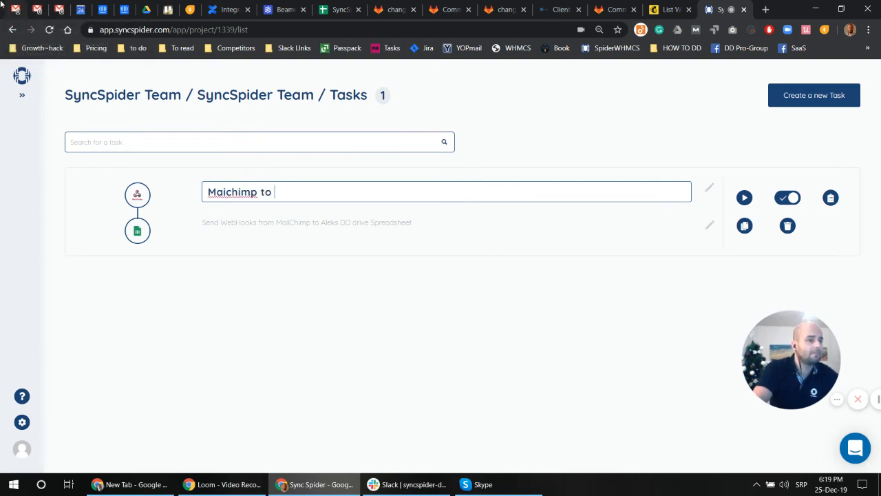
{"action": "type", "text": "Shee"}
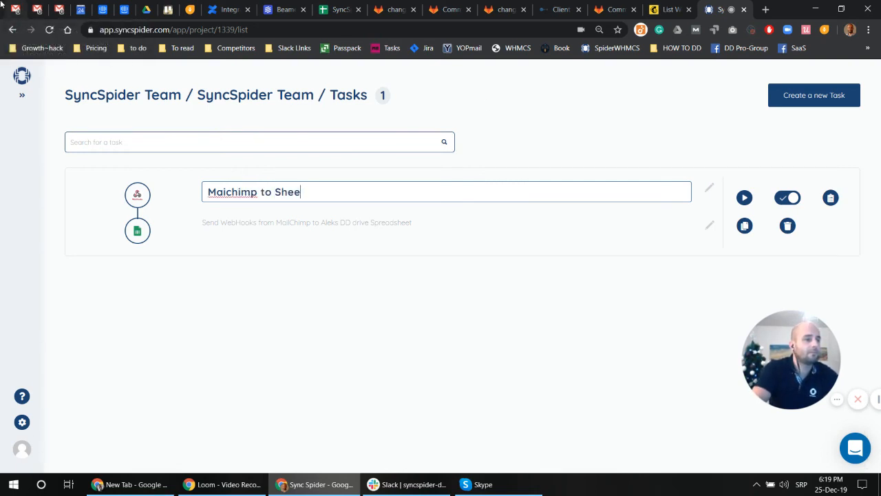
{"action": "type", "text": "ts"}
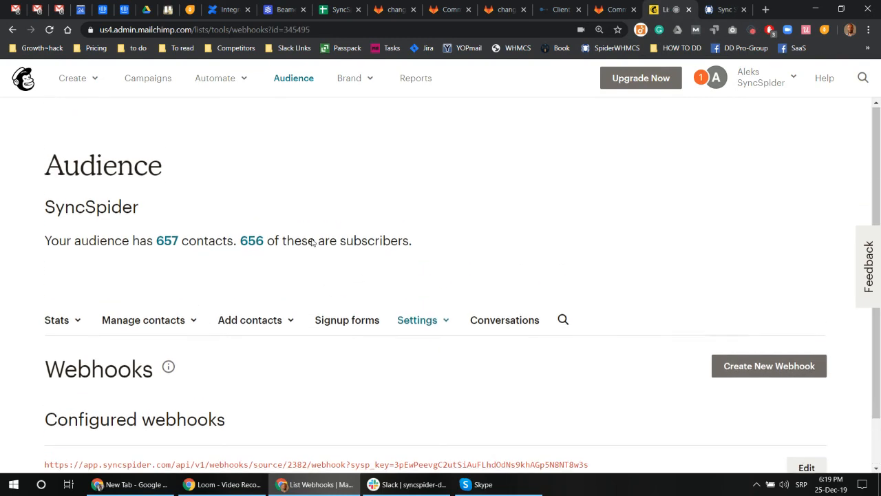
Resubscribe the unsubscribed contact from the Mailchimp audience contacts, then return to SyncSpider
{"action": "left_click", "coordinate": [293, 77]}
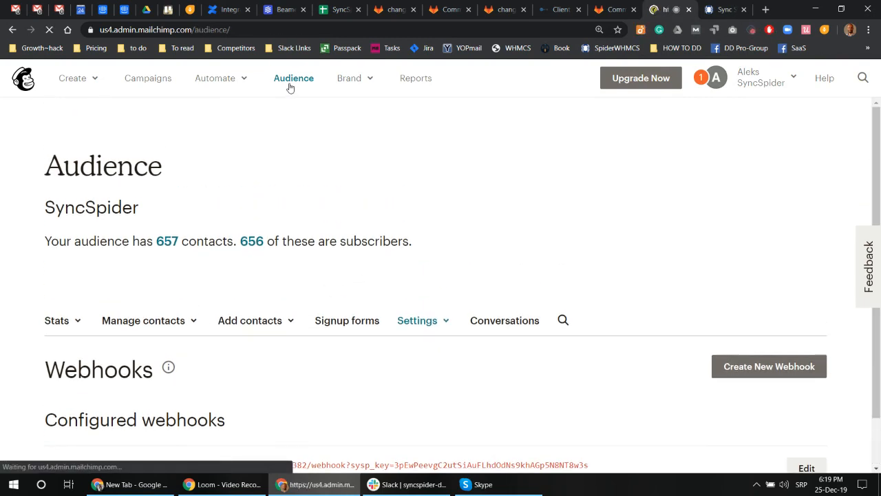
{"action": "left_click", "coordinate": [289, 77]}
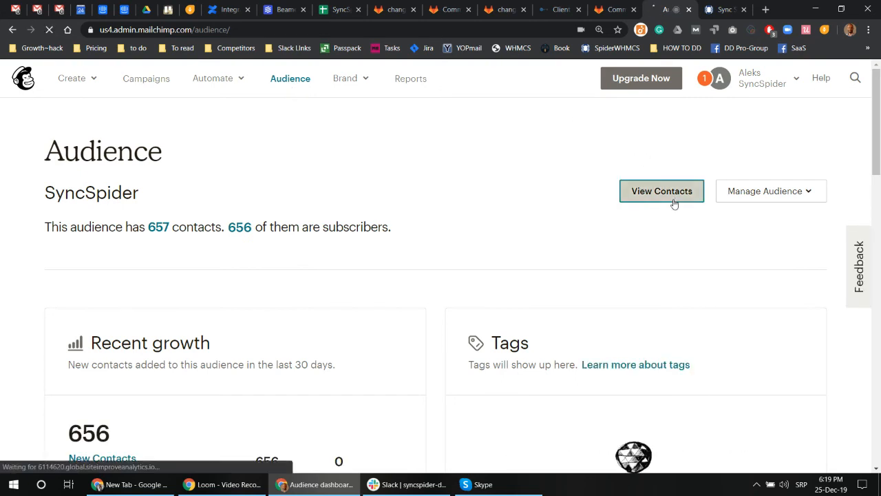
{"action": "left_click", "coordinate": [661, 190]}
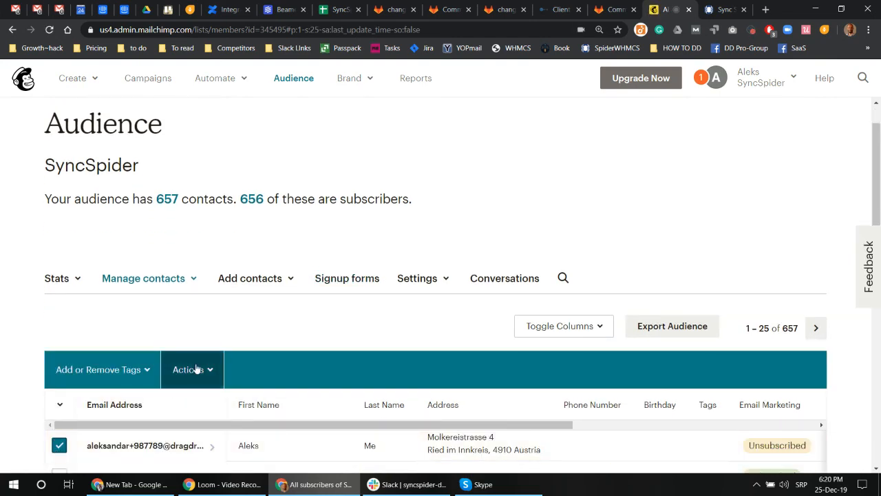
{"action": "left_click", "coordinate": [193, 369]}
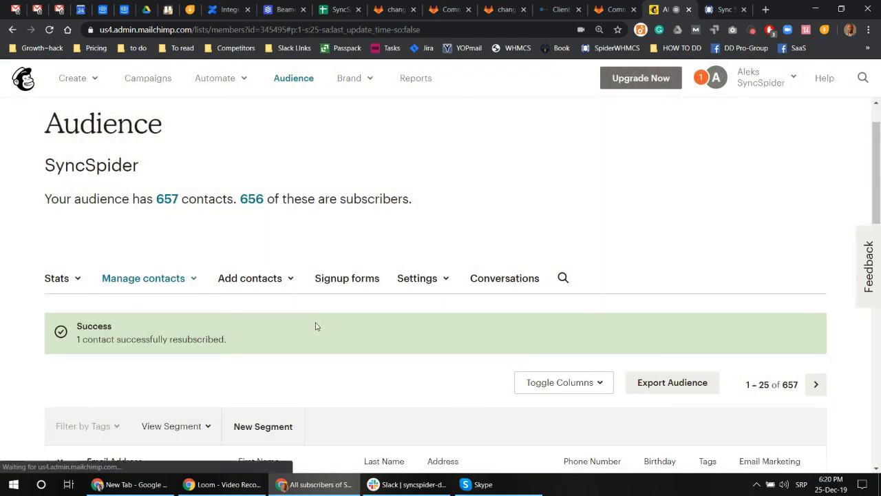
{"action": "left_click", "coordinate": [724, 9]}
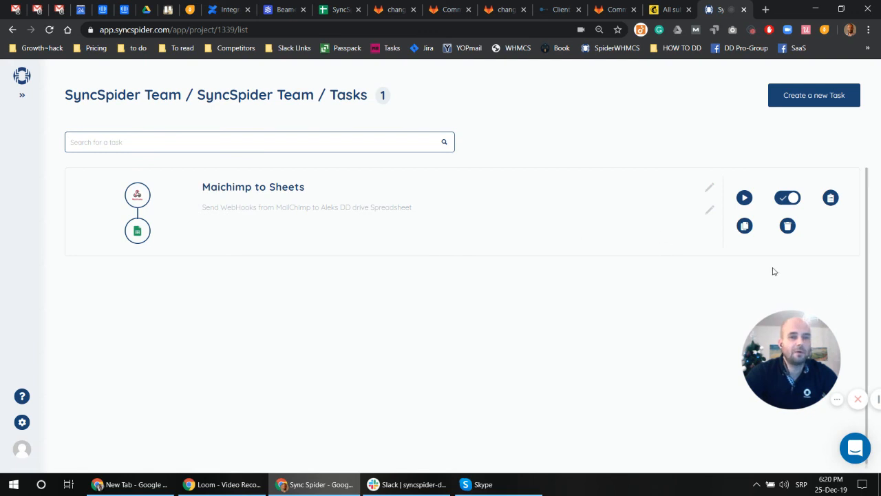
{"action": "mouse_move", "coordinate": [831, 199]}
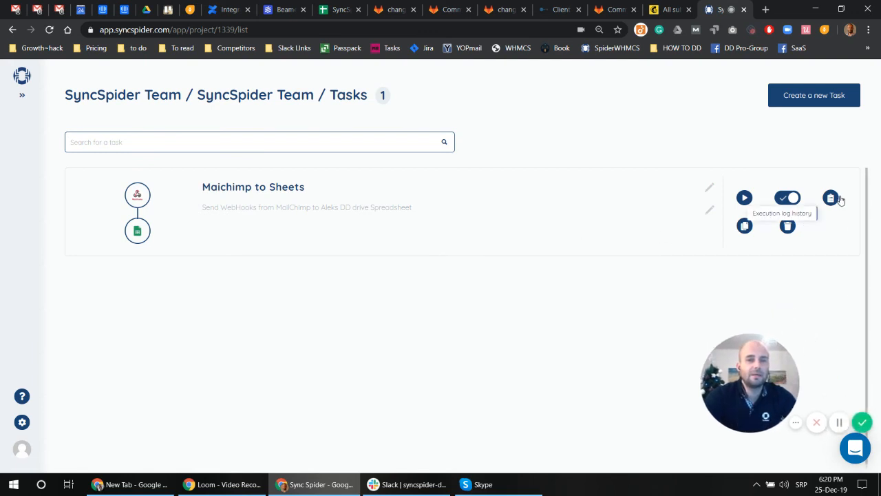
View the task's latest successful run in the execution log and follow its link to the uploaded spreadsheet
{"action": "left_click", "coordinate": [832, 198]}
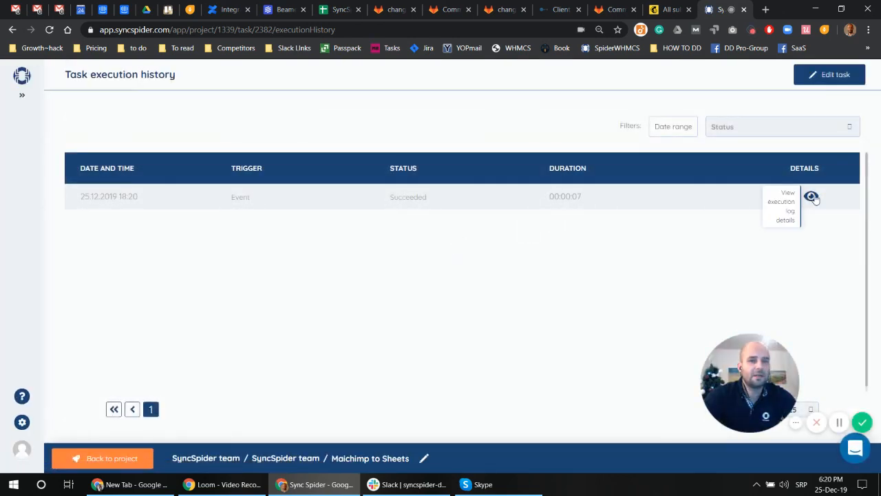
{"action": "left_click", "coordinate": [812, 195]}
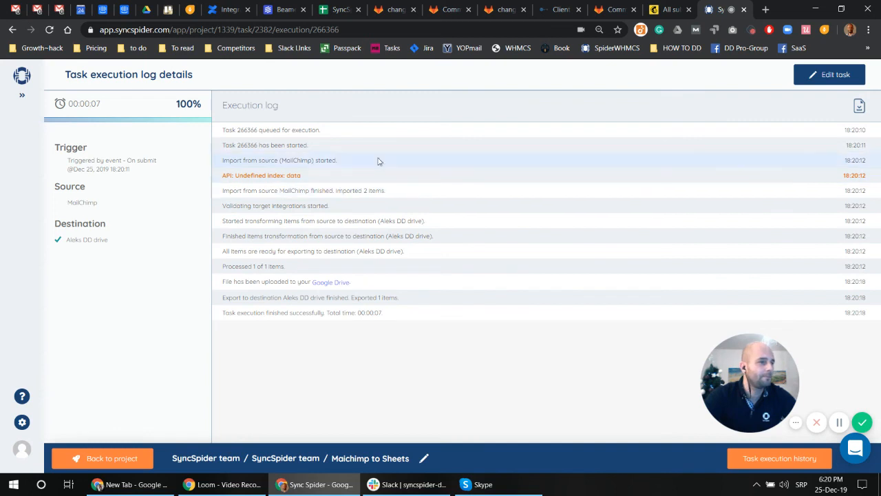
{"action": "left_click", "coordinate": [331, 281]}
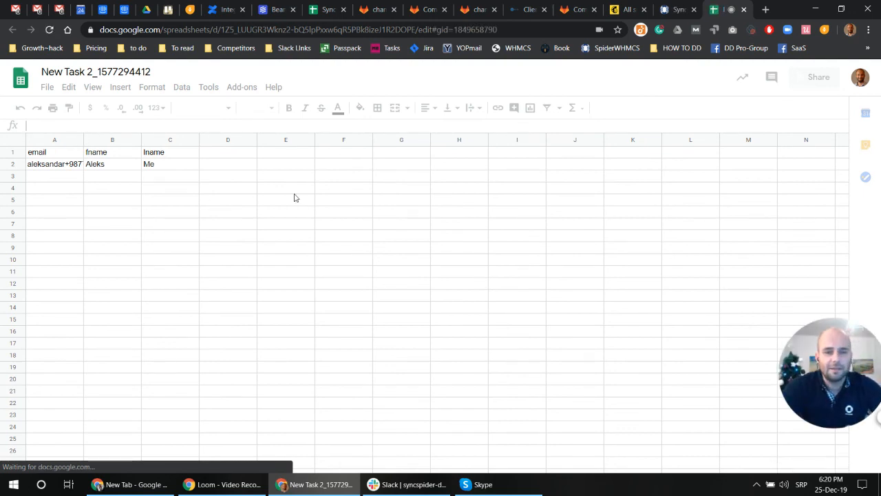
Check the New Task 2 sheet's email, fname, lname headers and Aleks Me's contact row
{"action": "left_click", "coordinate": [55, 152]}
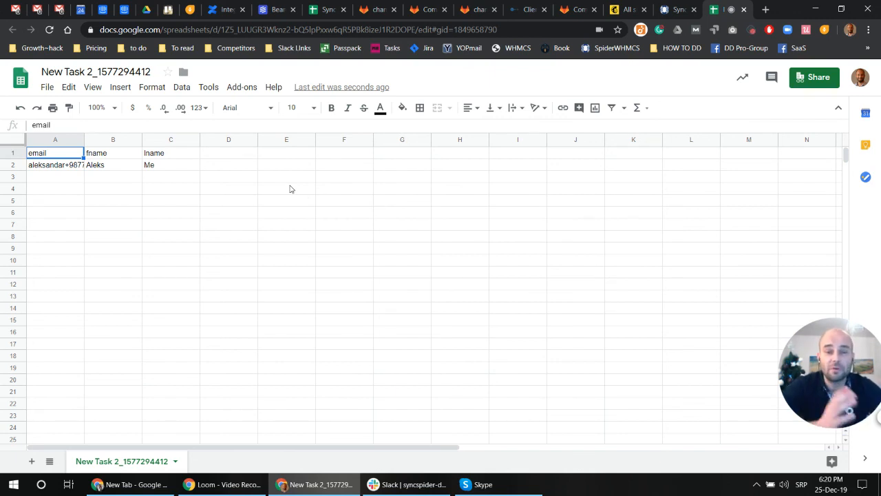
{"action": "mouse_move", "coordinate": [506, 144]}
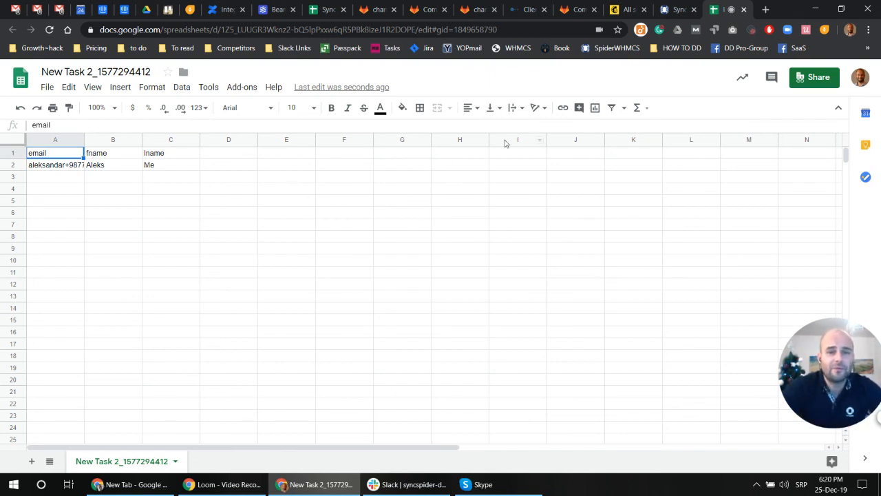
{"action": "left_click", "coordinate": [518, 146]}
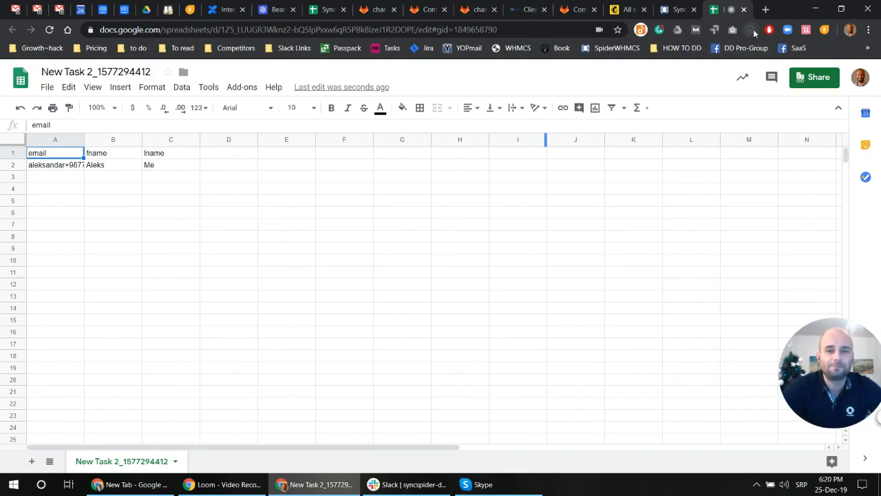